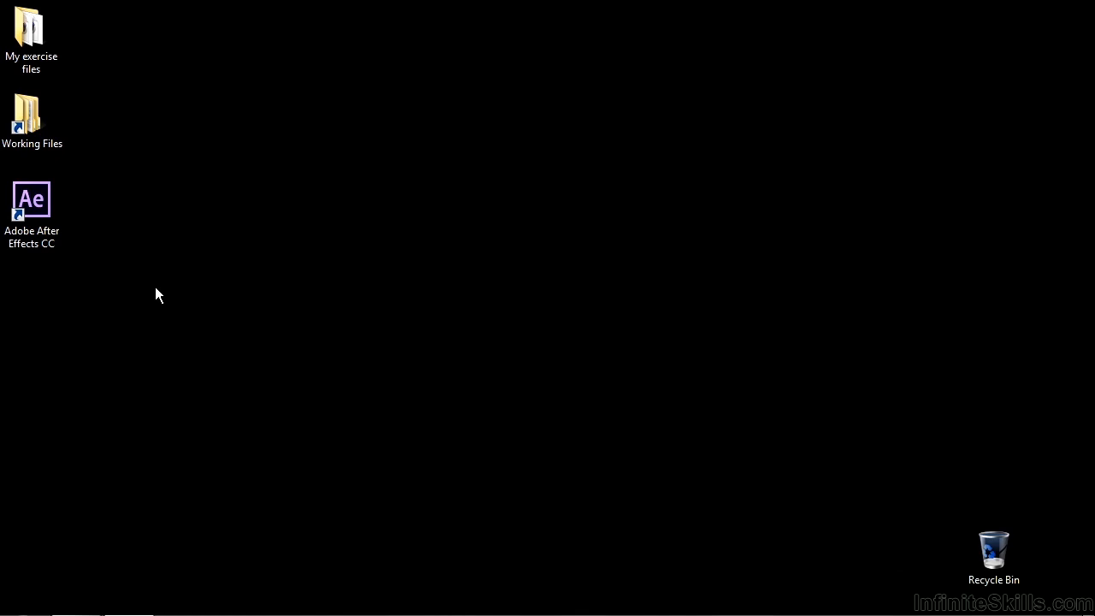
# Open export-AE-C4D.aep from Working Files > After Effects project files
pyautogui.click(32, 116)
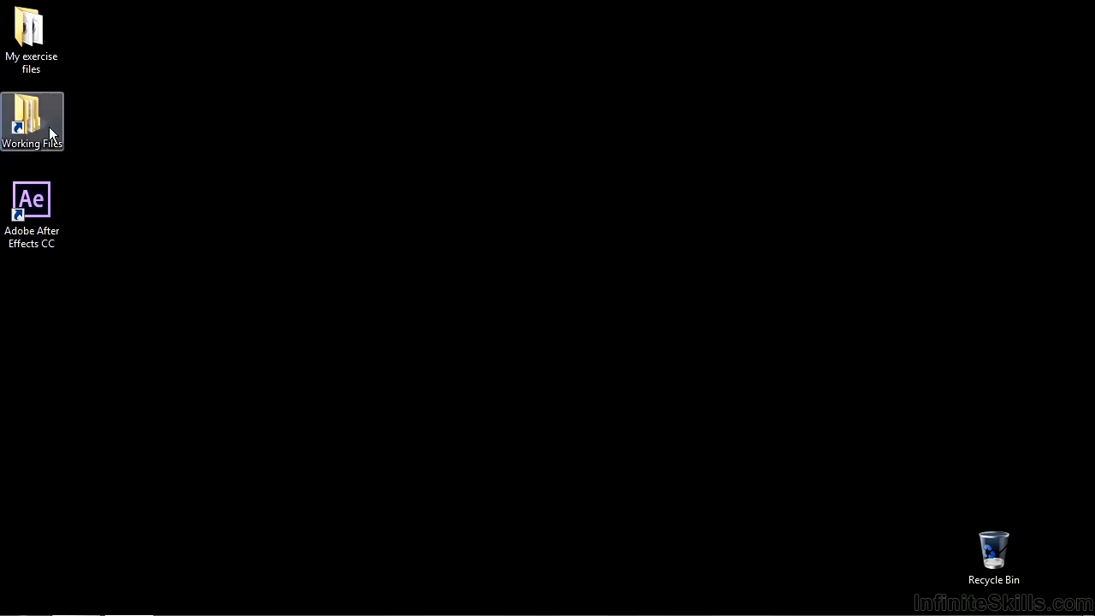
pyautogui.doubleClick(31, 115)
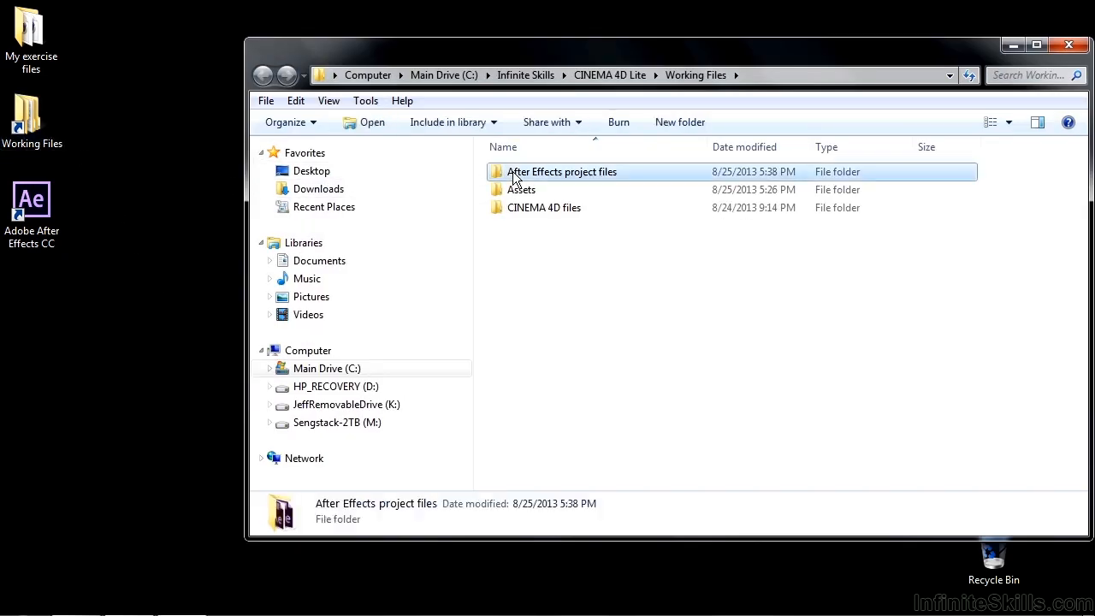
pyautogui.doubleClick(562, 171)
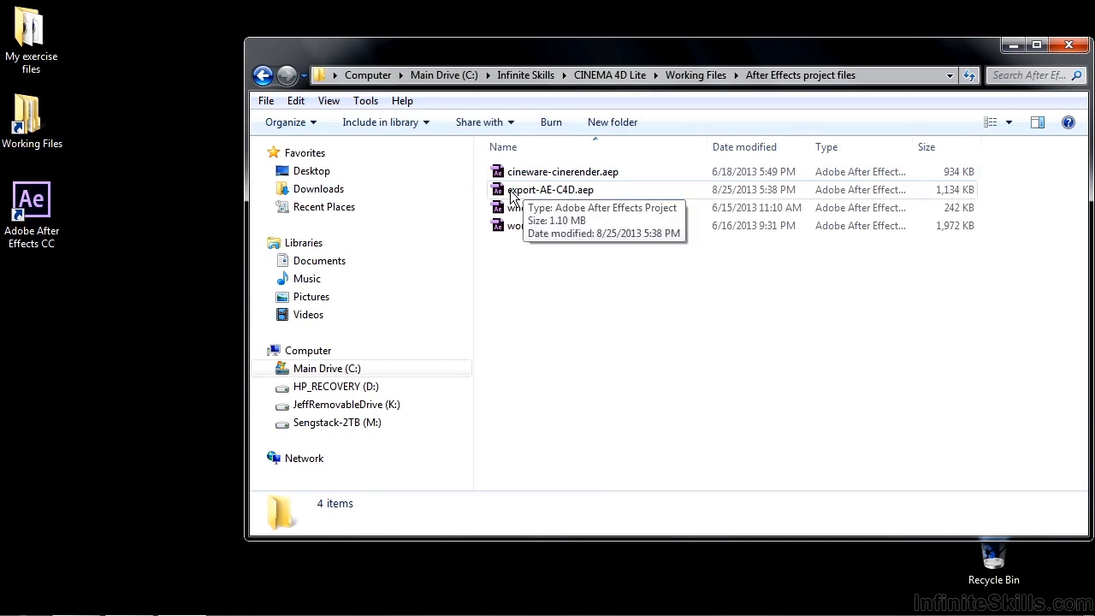
pyautogui.doubleClick(553, 189)
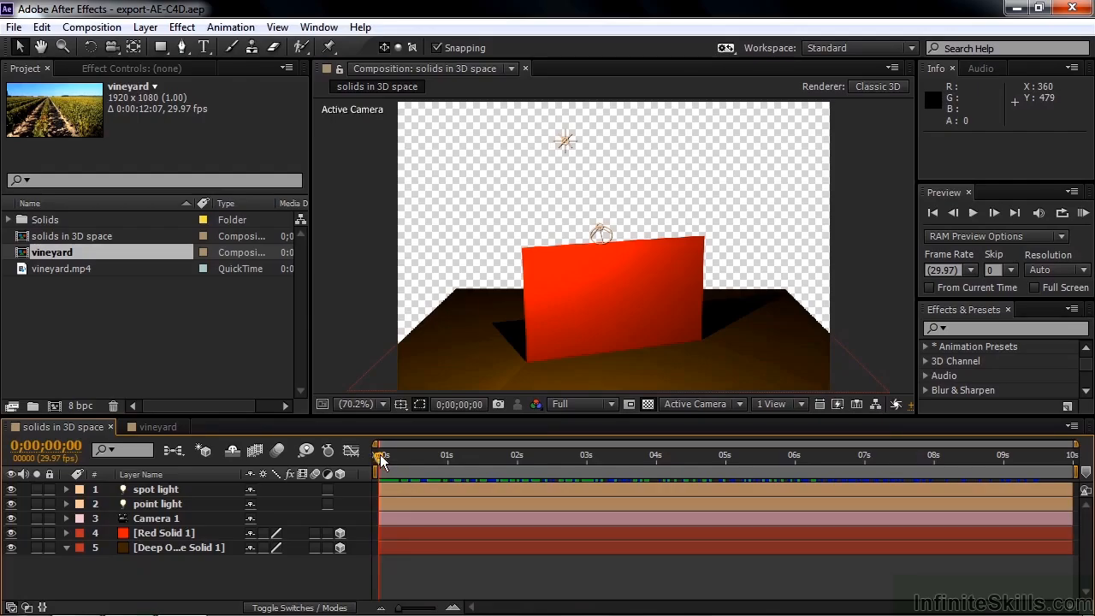
# Export the composition as export-test.c4d into the My exercise files folder
pyautogui.moveTo(382, 460); pyautogui.dragTo(679, 460)
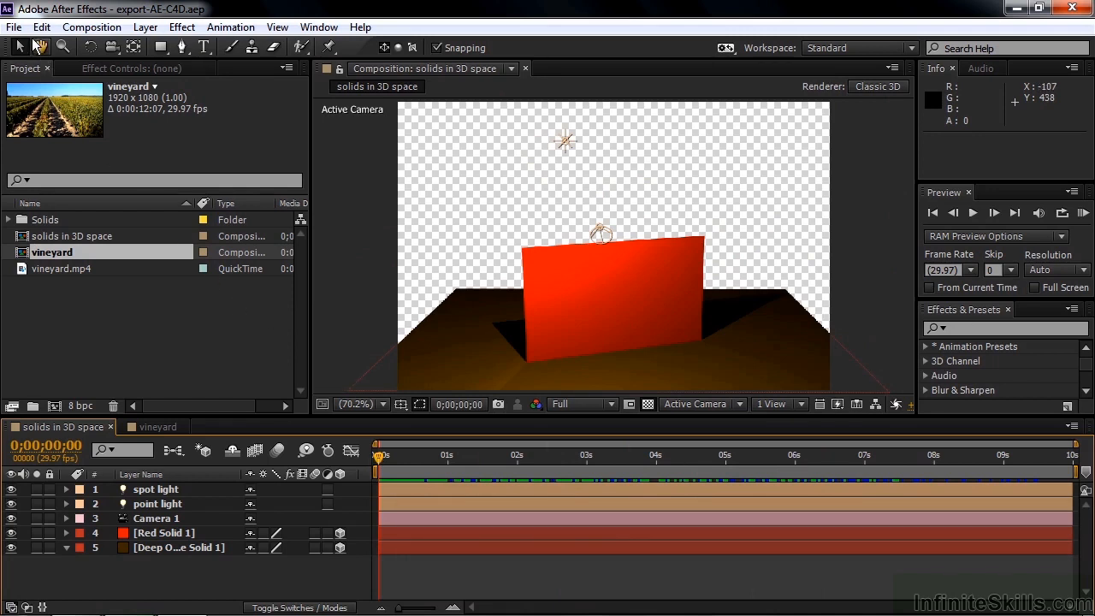
pyautogui.click(18, 28)
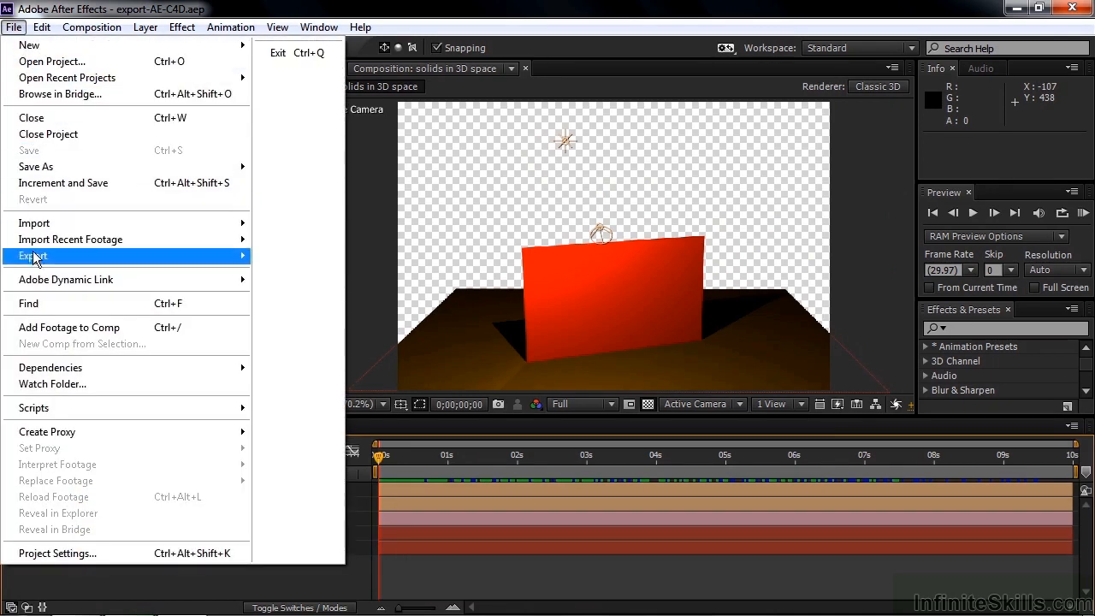
pyautogui.click(34, 256)
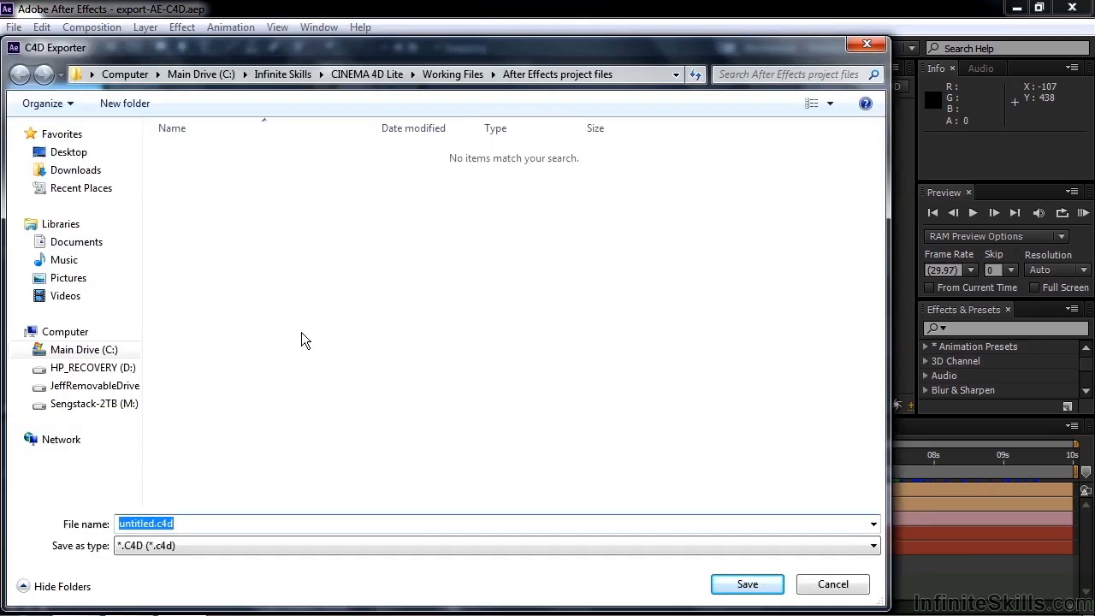
pyautogui.click(68, 151)
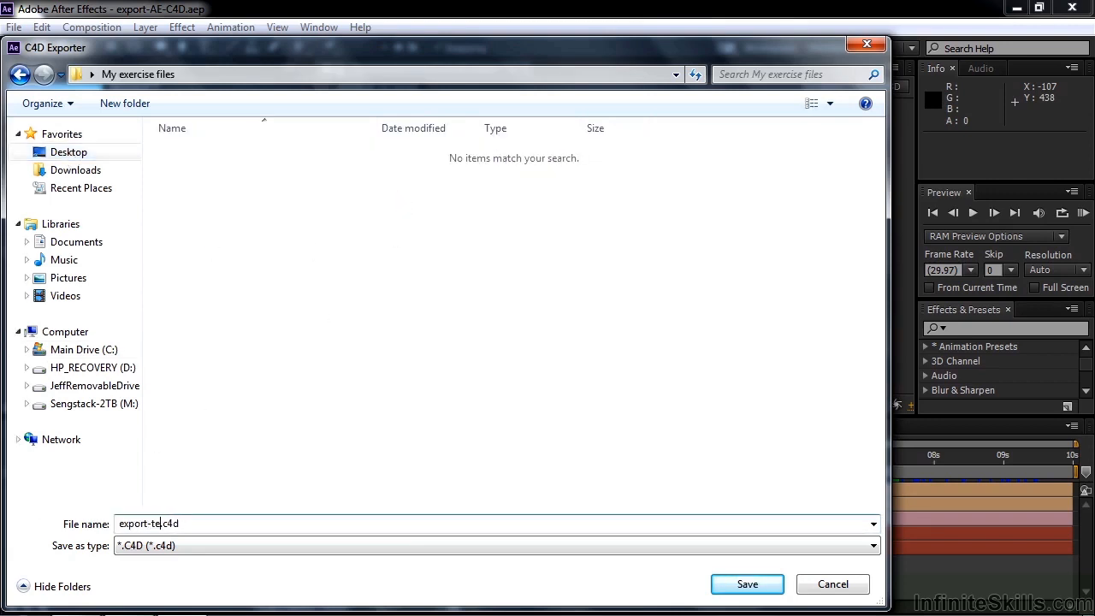
pyautogui.click(832, 584)
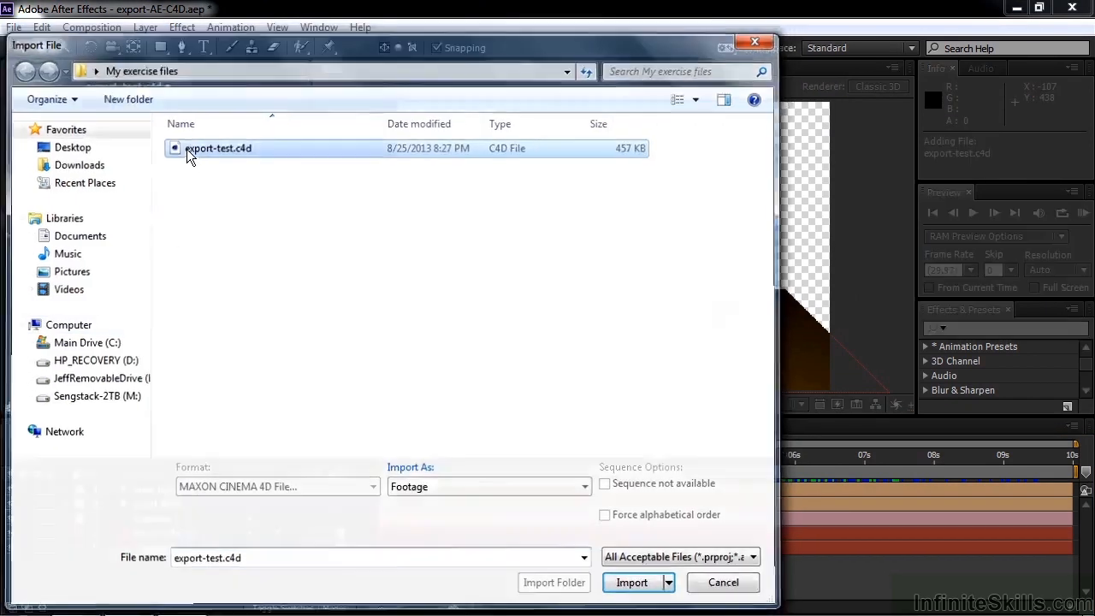
# Import export-test.c4d back into the project and select it for editing in Cinema 4D
pyautogui.click(631, 582)
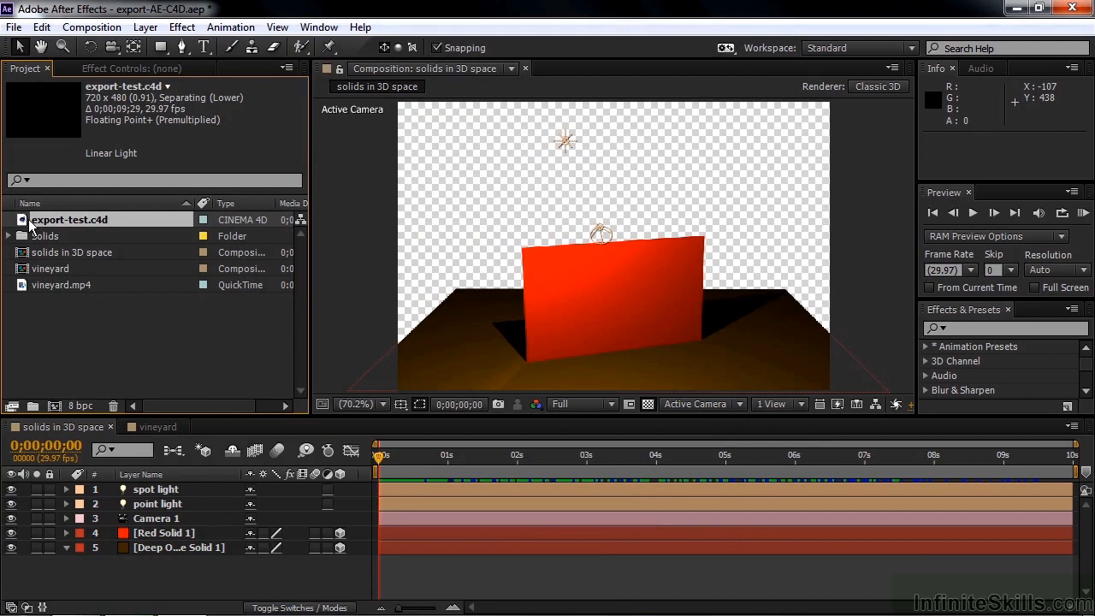
pyautogui.click(41, 27)
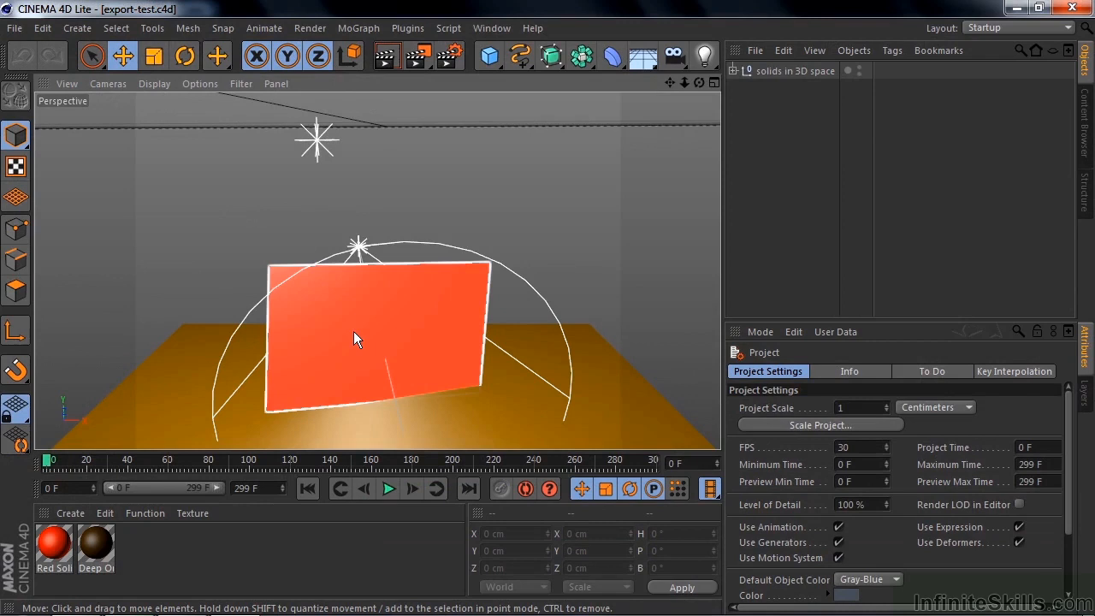
# Add a Text spline object to the scene from the spline palette
pyautogui.click(519, 56)
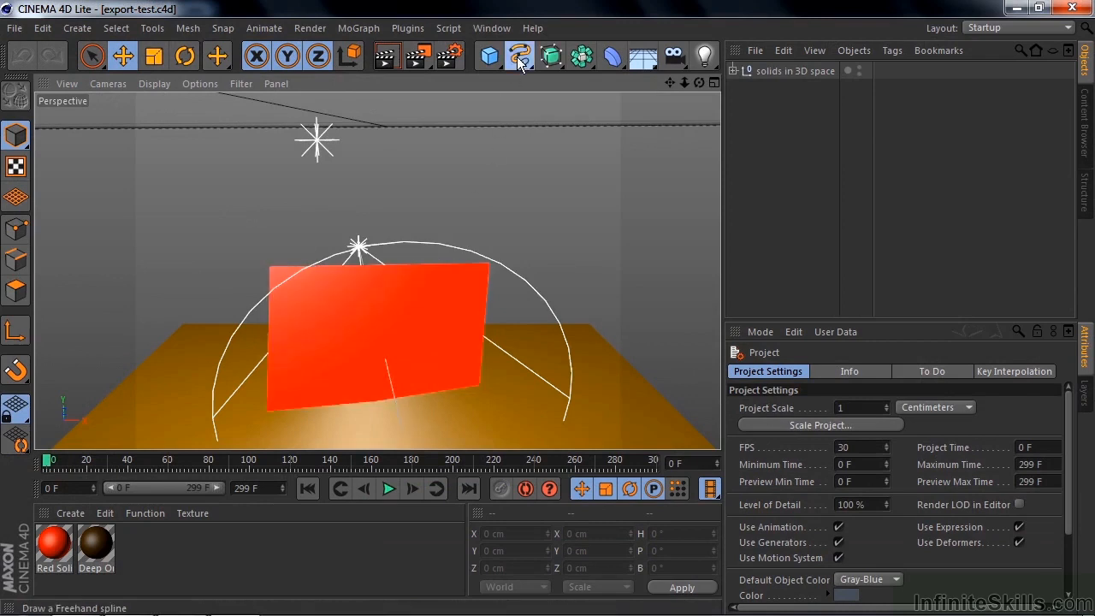
pyautogui.click(521, 56)
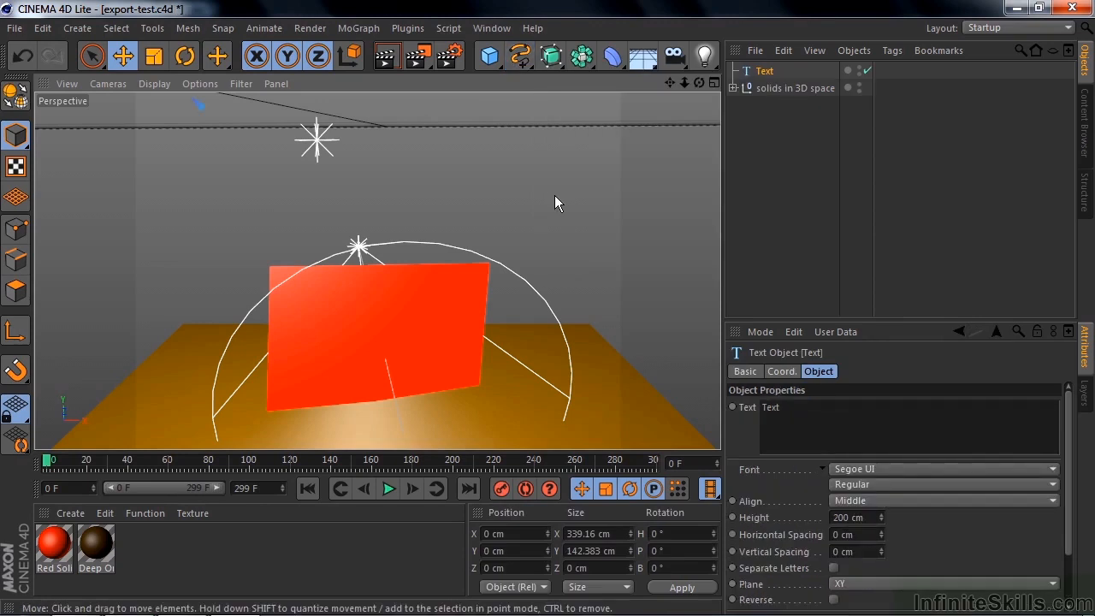
pyautogui.moveTo(190, 109)
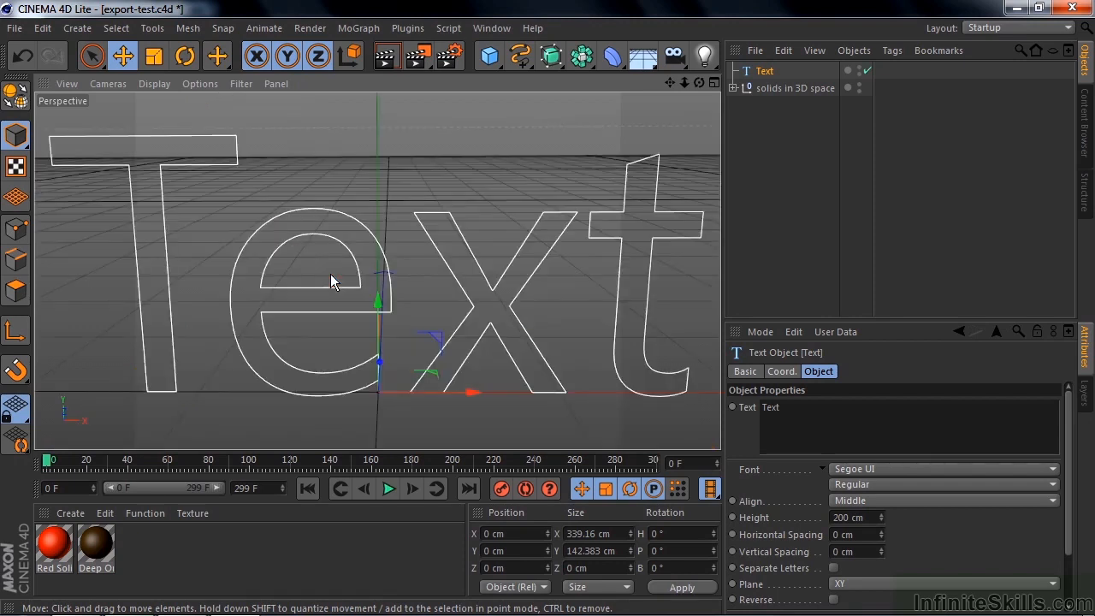
pyautogui.moveTo(500, 135)
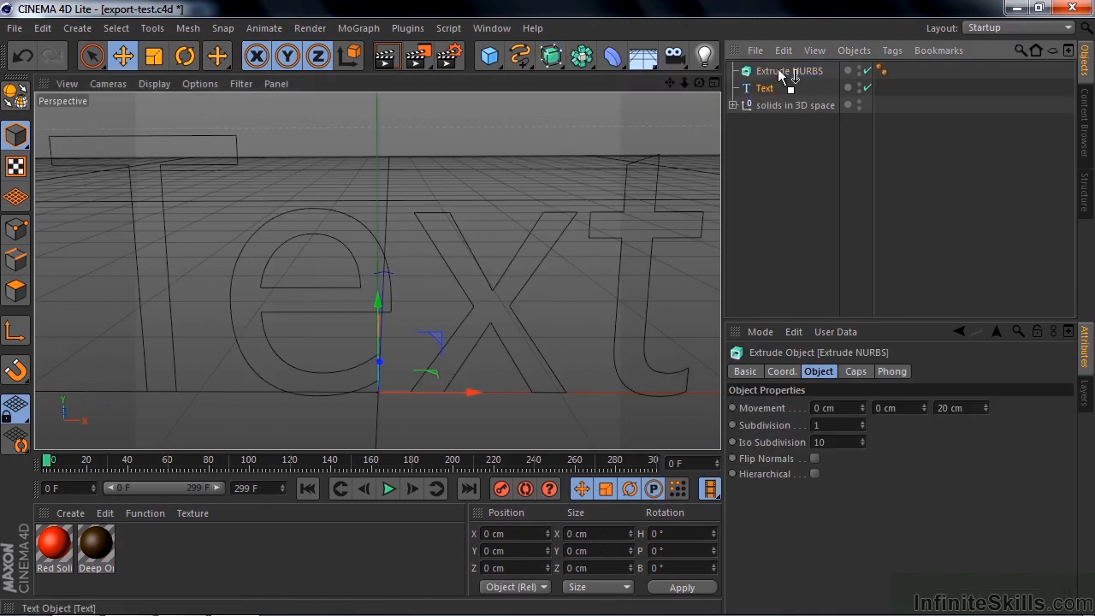
# Nest the Text in the Extrude NURBS and set its caps to Fillet Cap
pyautogui.click(765, 88)
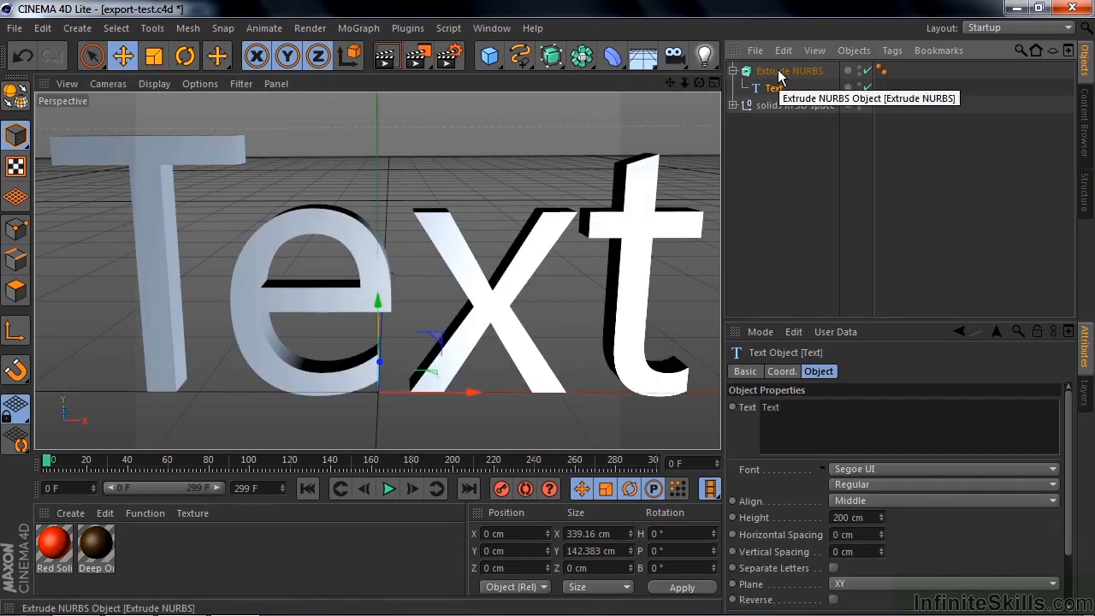
pyautogui.click(789, 71)
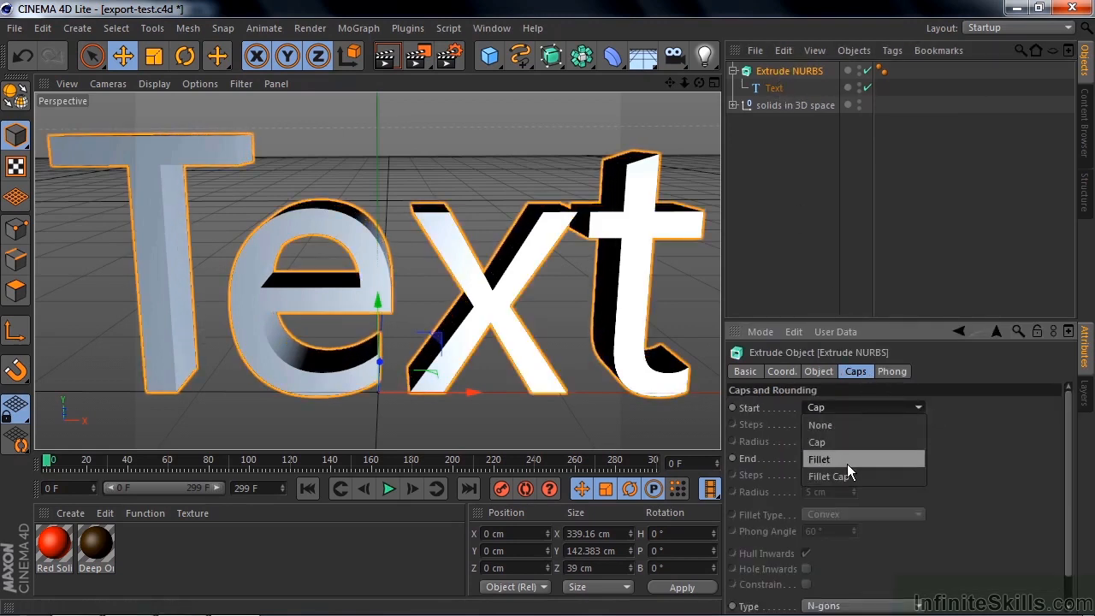
pyautogui.click(836, 476)
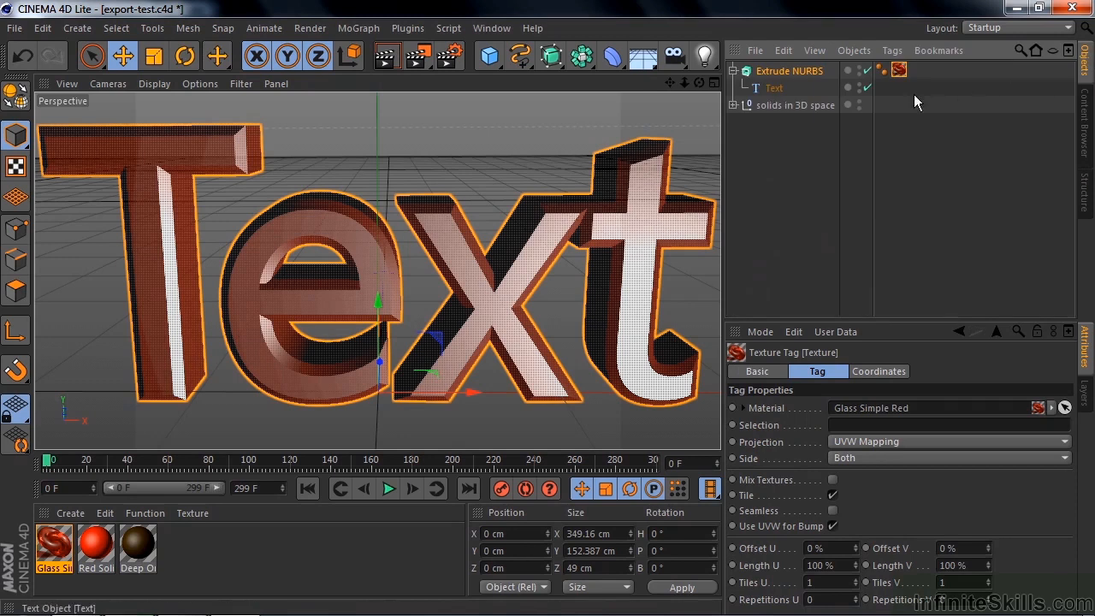
# Copy Red Solid 1's coordinates and apply them to the Extrude NURBS
pyautogui.click(740, 104)
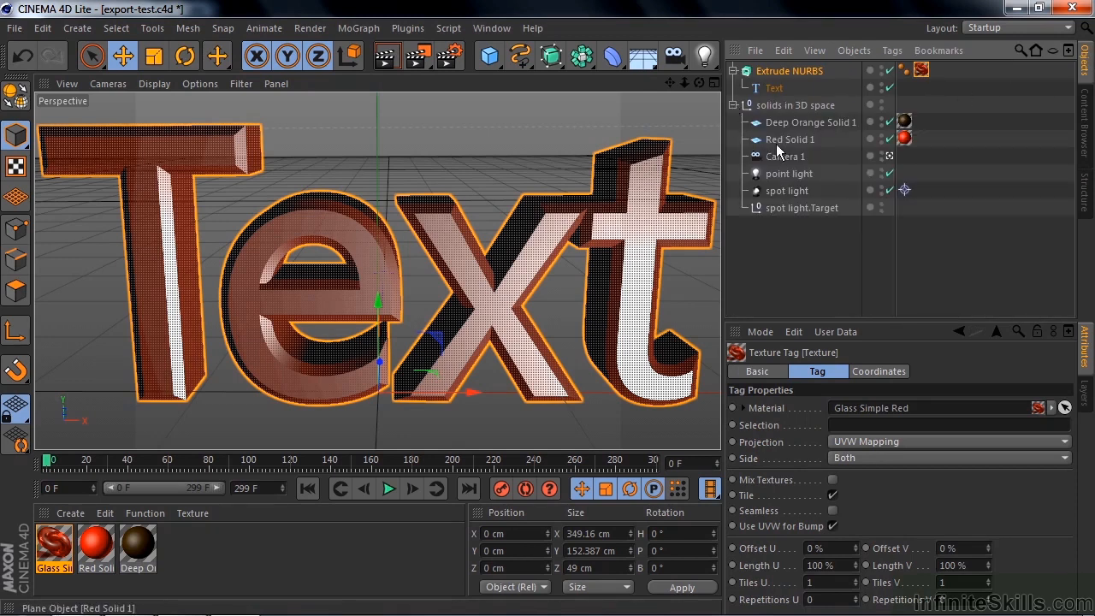
pyautogui.click(790, 139)
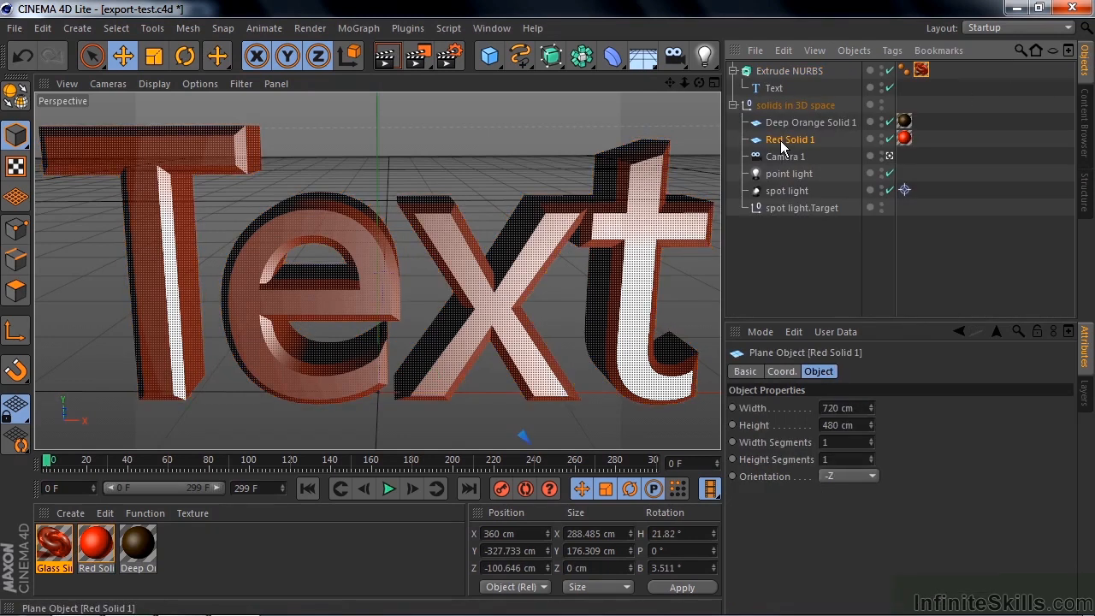
pyautogui.click(781, 371)
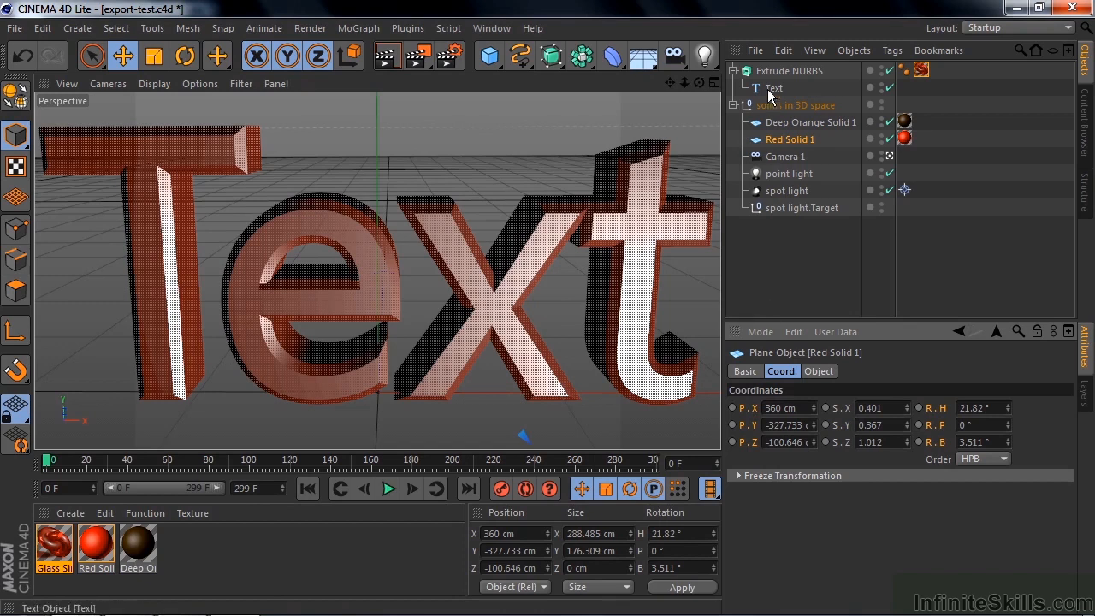
pyautogui.click(789, 71)
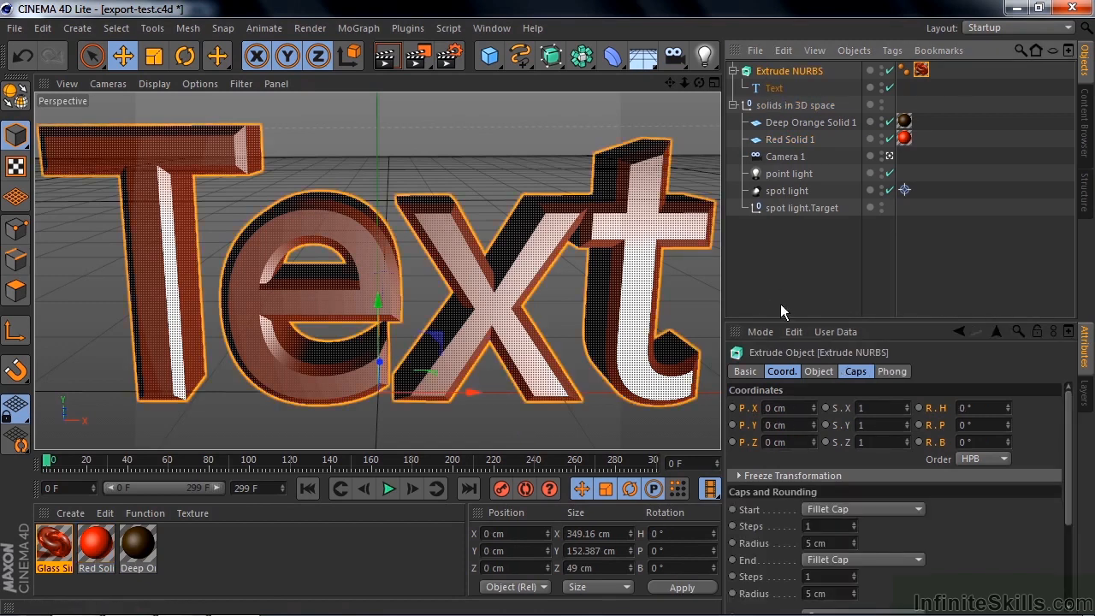
pyautogui.moveTo(923, 428)
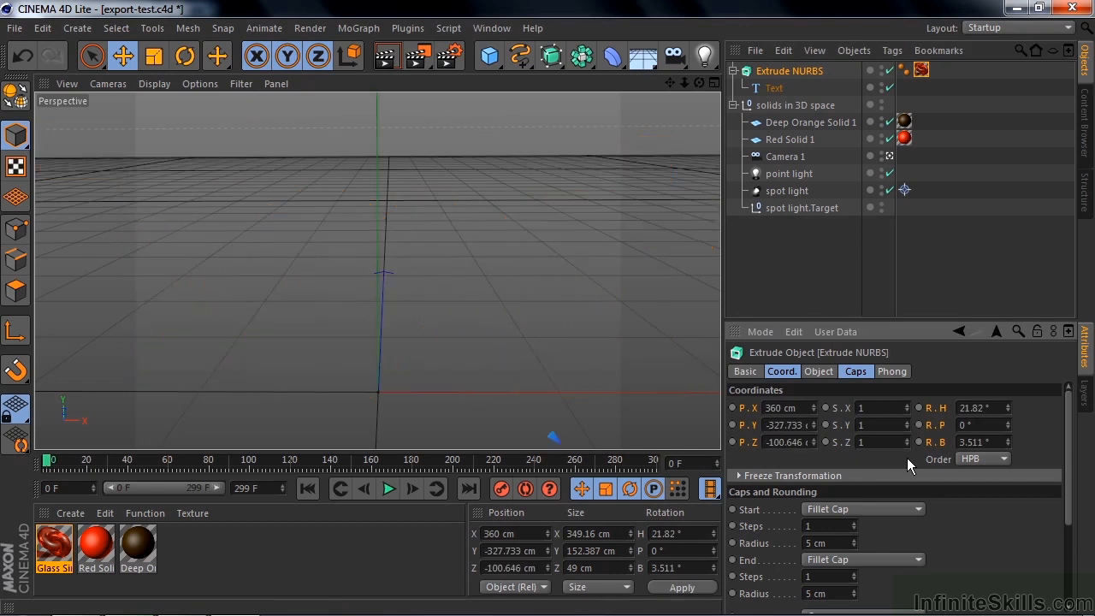
# Hide Red Solid 1 and tilt the extruded text slightly with the Rotate tool
pyautogui.click(788, 71)
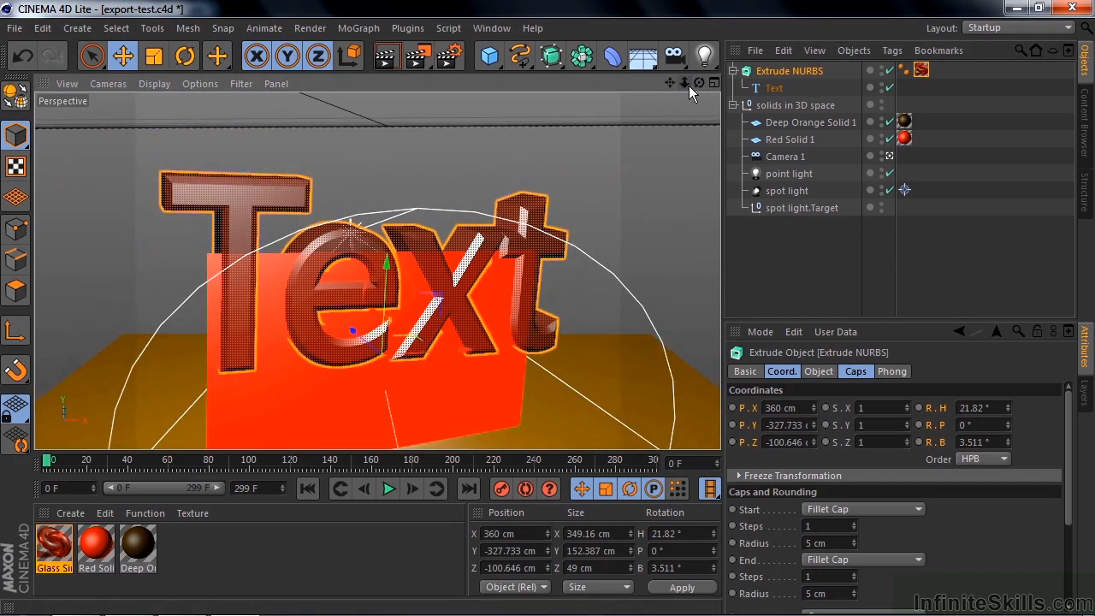
pyautogui.click(880, 139)
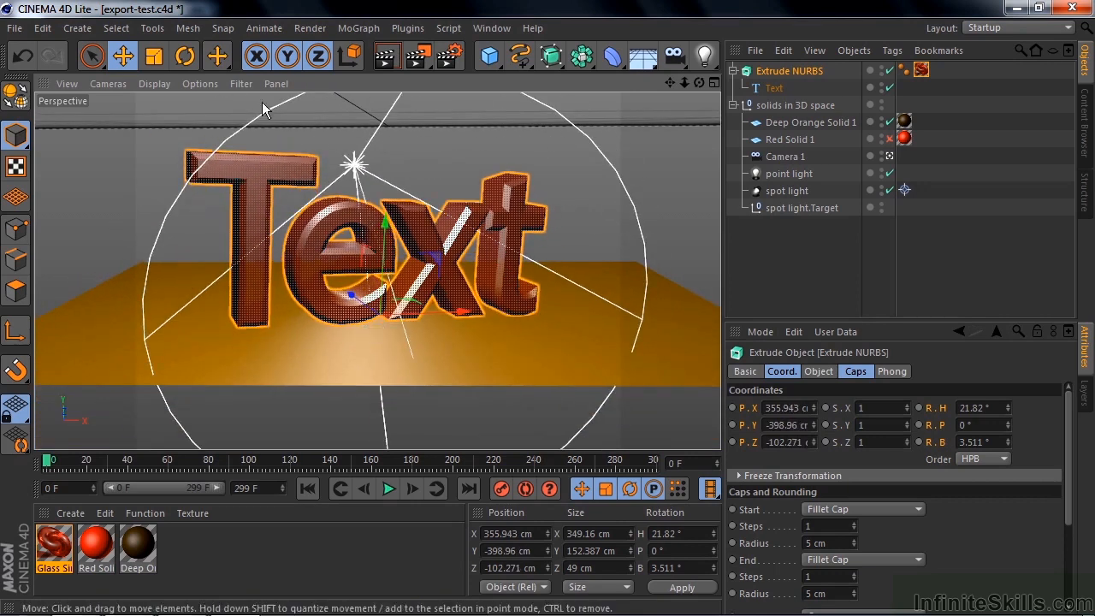
pyautogui.click(186, 57)
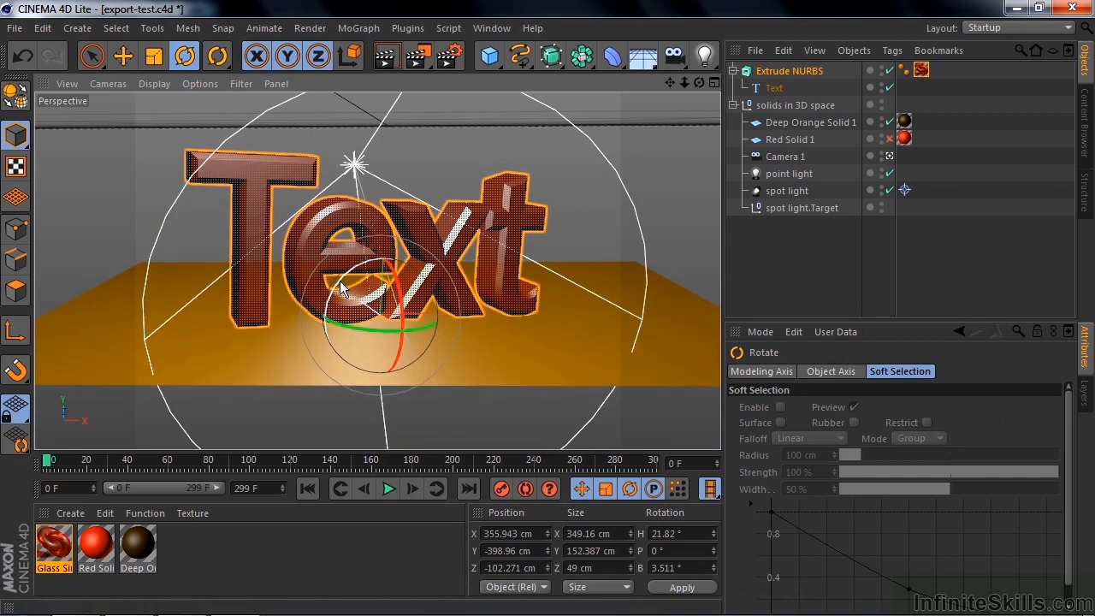
pyautogui.moveTo(342, 291); pyautogui.dragTo(347, 286)
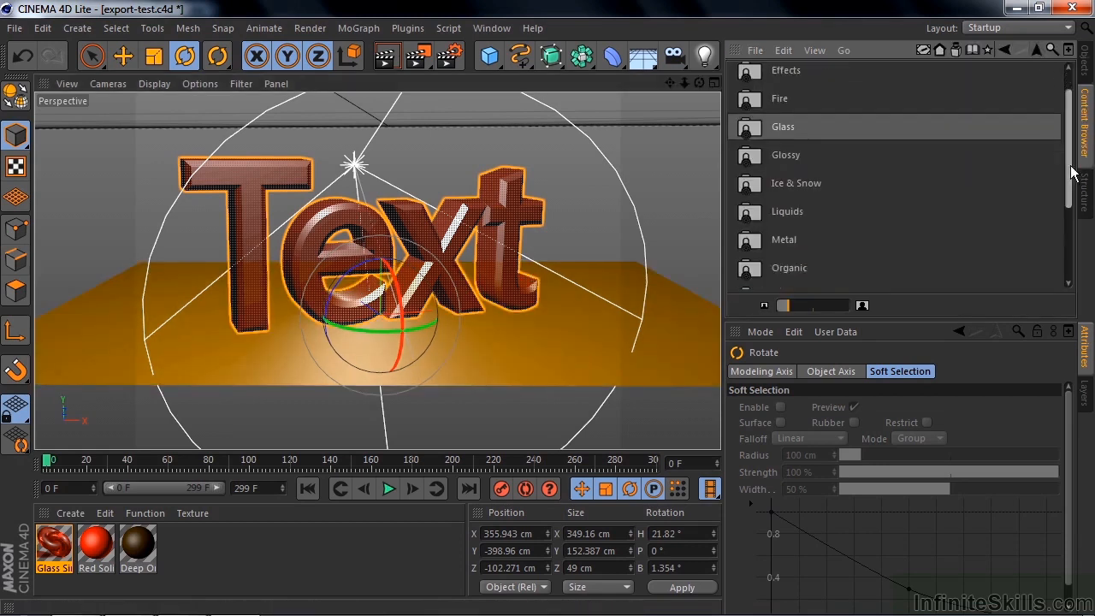
# Scroll the Content Browser to the blue ceramic tiles material for the floor
pyautogui.scroll(-3)
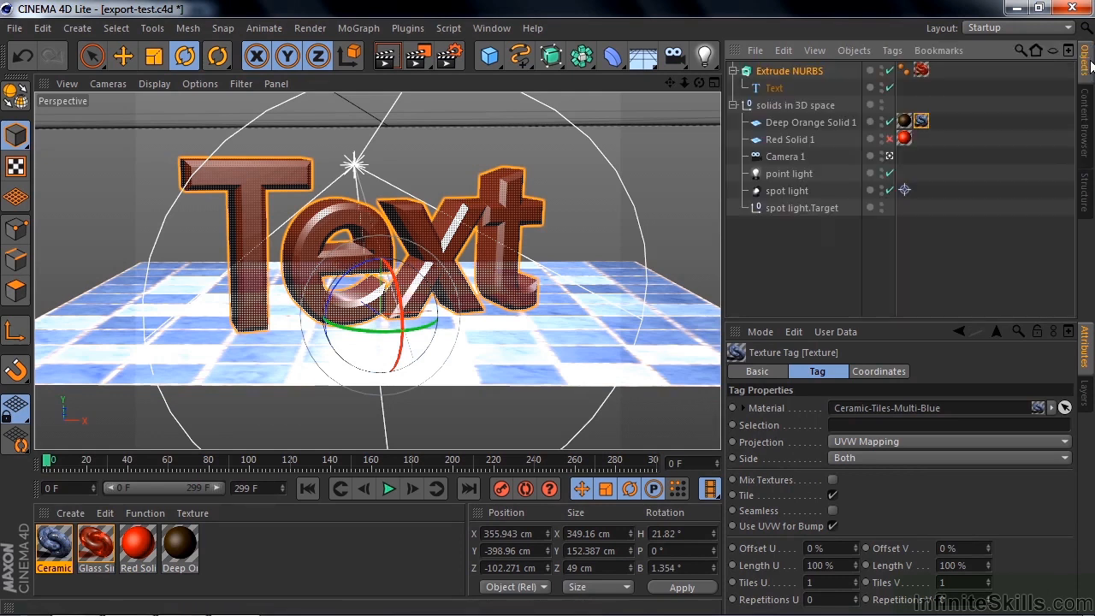
# Review the point light's General intensity settings, then select the spot light
pyautogui.click(789, 173)
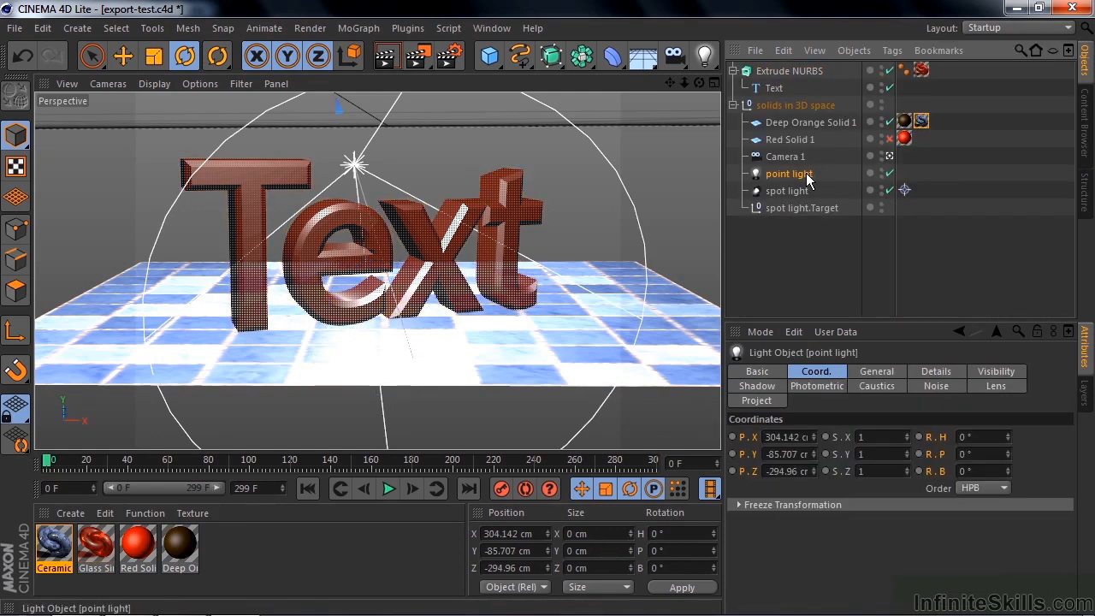
pyautogui.click(875, 371)
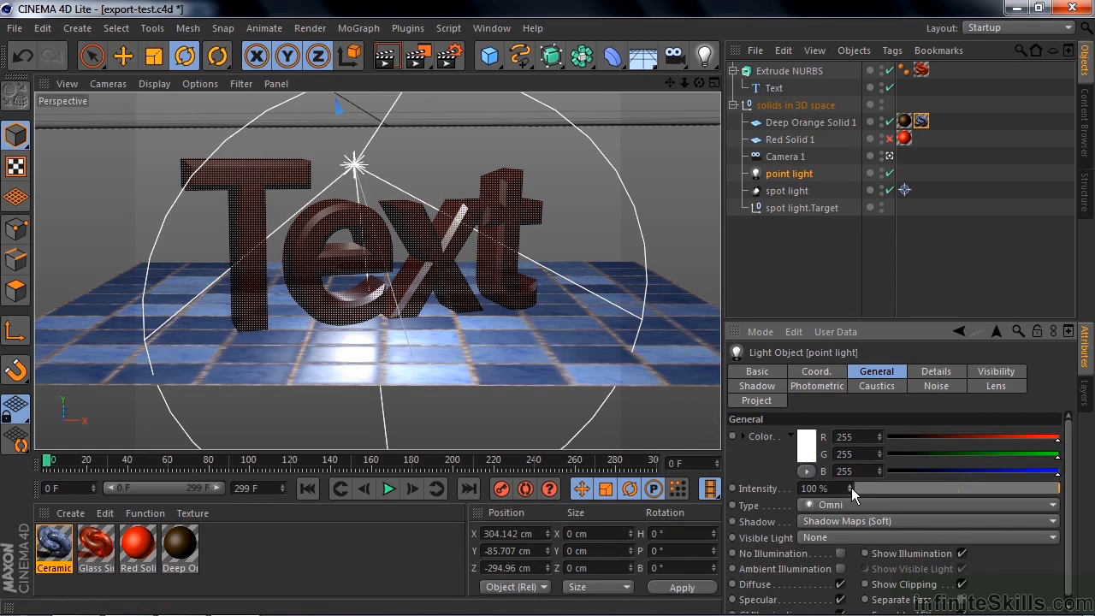
pyautogui.click(787, 190)
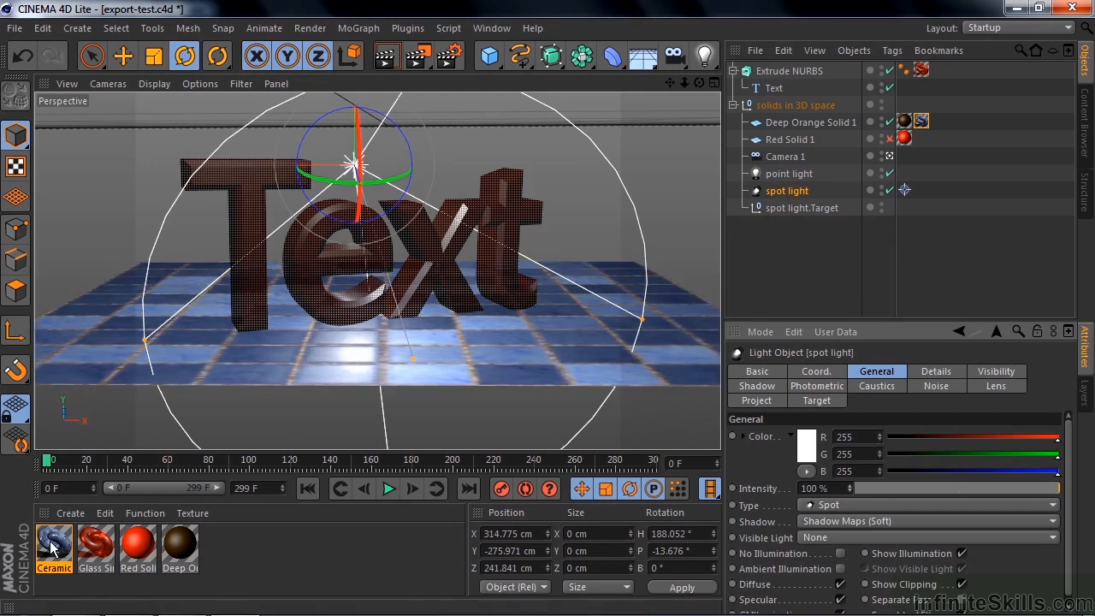
# Enable Bump on the Ceramic Tiles material in the material editor
pyautogui.doubleClick(53, 548)
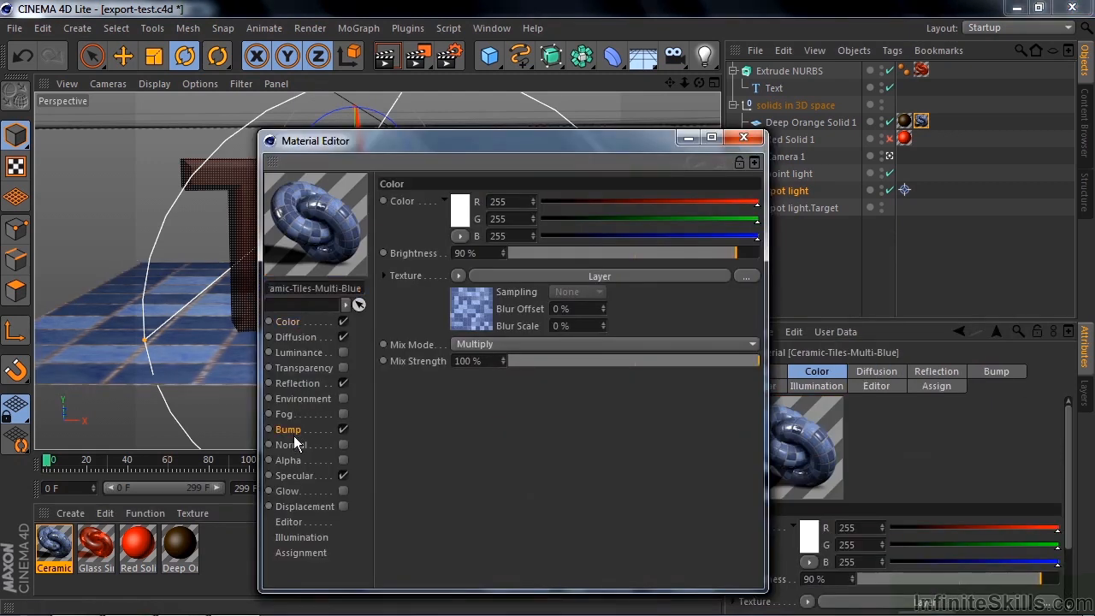
pyautogui.click(288, 429)
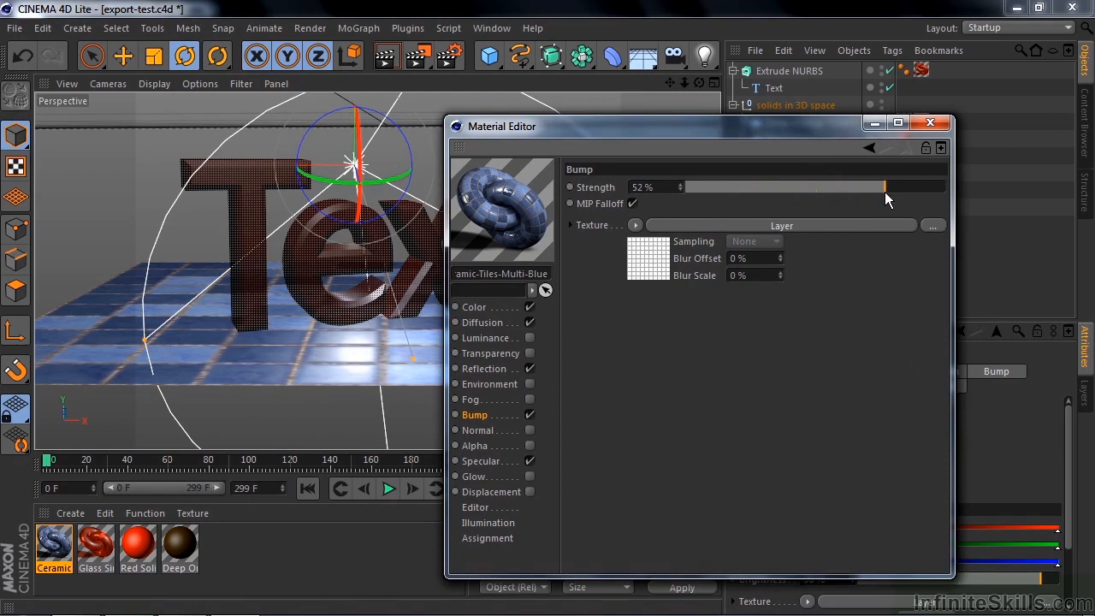
pyautogui.moveTo(563, 10)
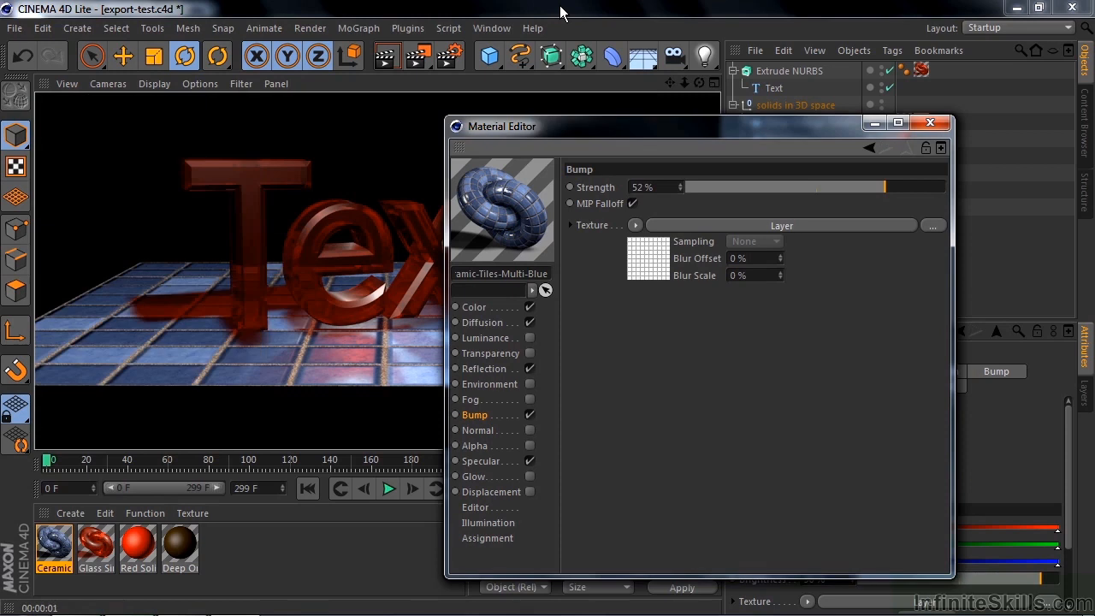
pyautogui.moveTo(593, 14)
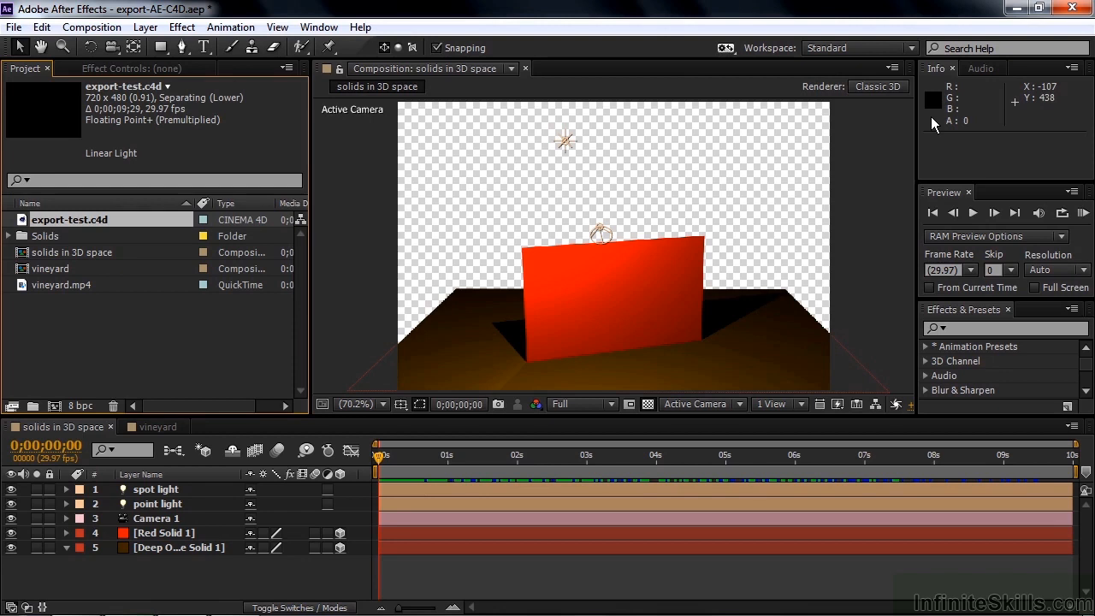
pyautogui.moveTo(518, 287)
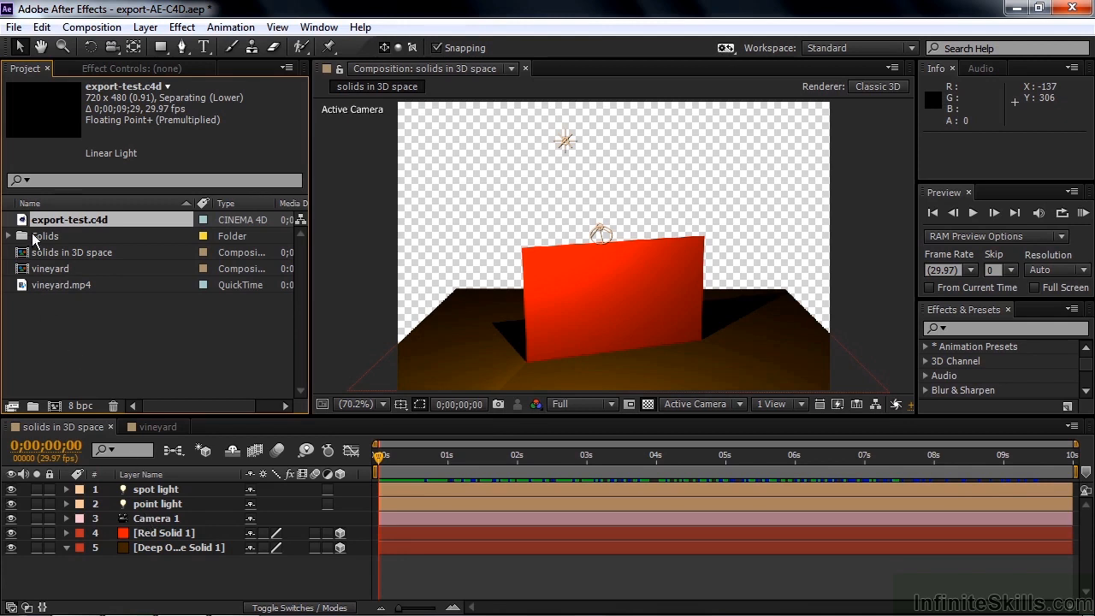
# Open export-test.c4d as its own composition with Cineware renderer Standard (Final)
pyautogui.click(68, 219)
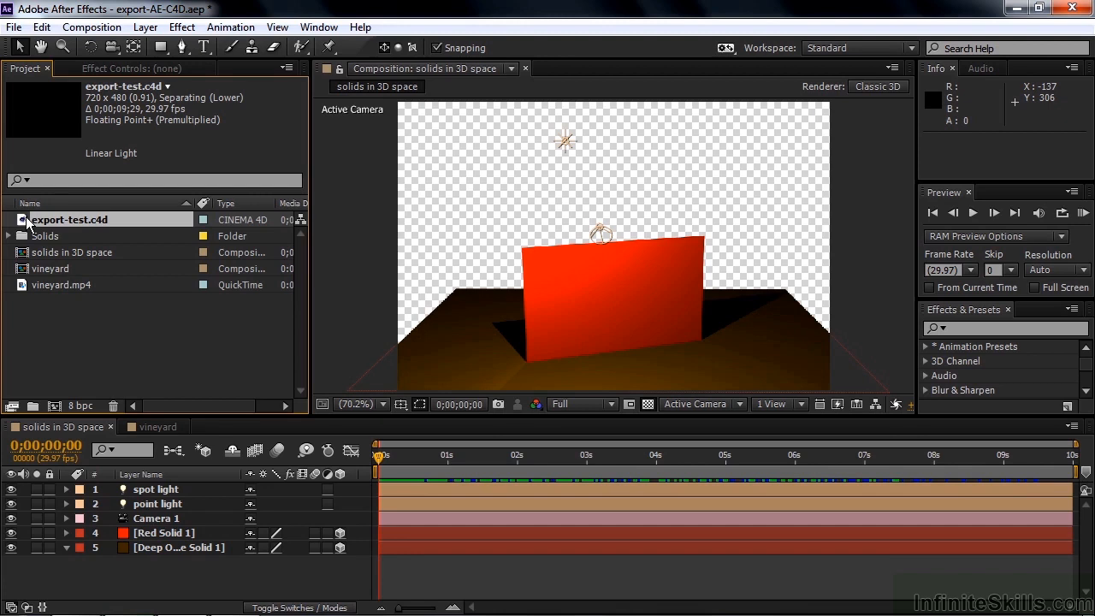
pyautogui.doubleClick(68, 219)
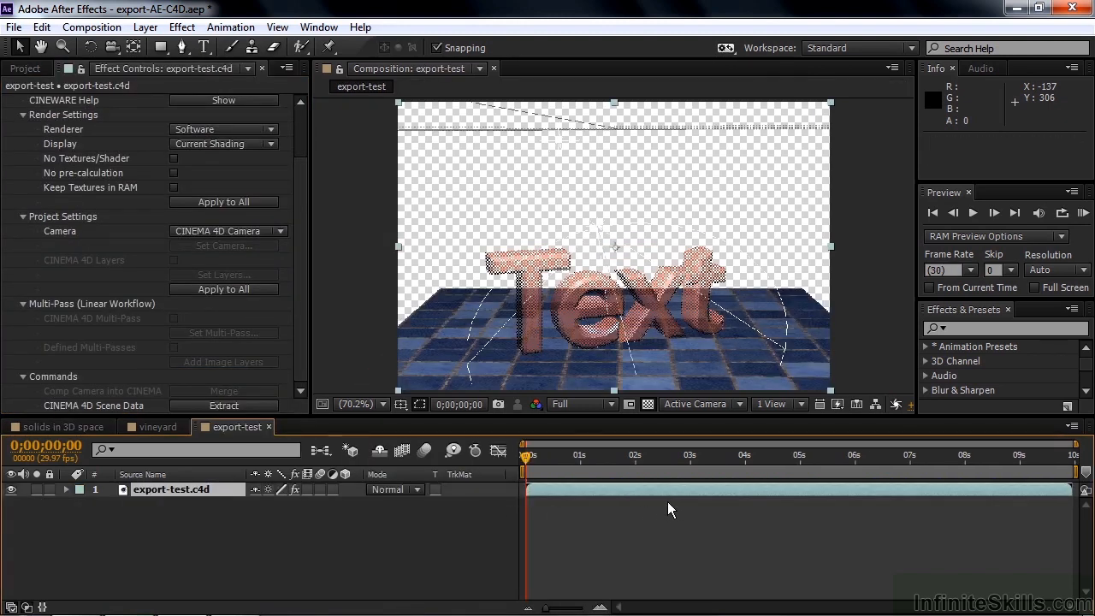
pyautogui.click(223, 129)
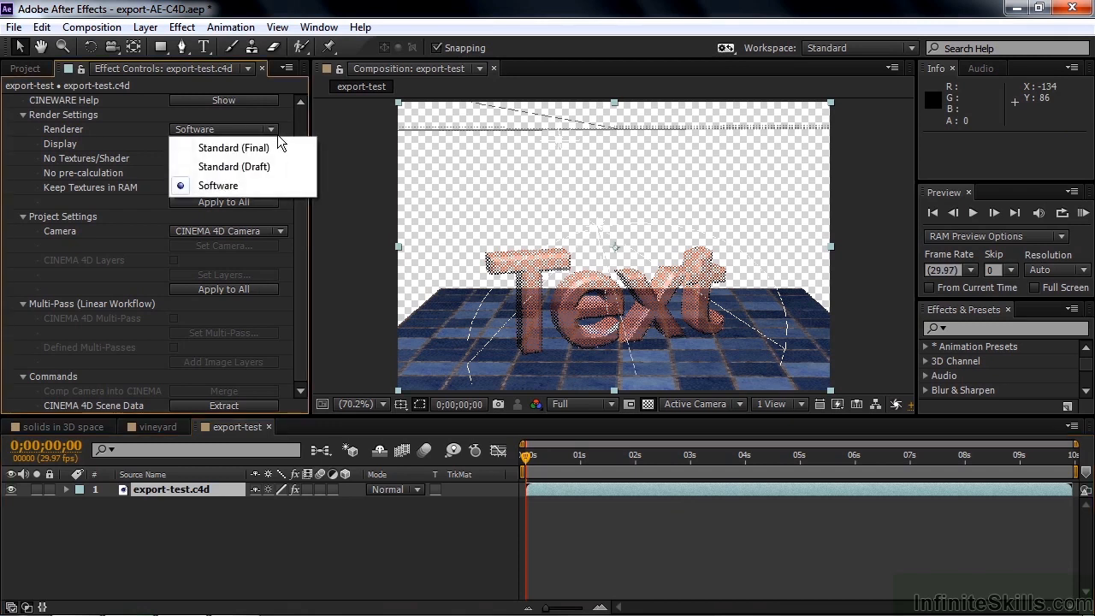
pyautogui.click(233, 147)
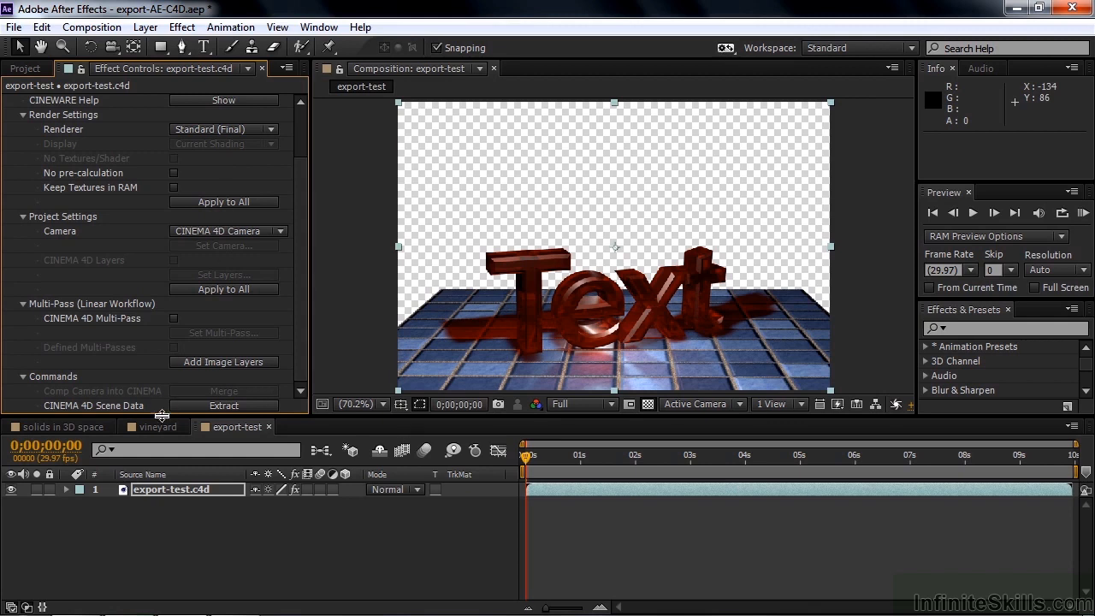
# Set the ground plane and origin from selected track points in the vineyard comp
pyautogui.click(157, 427)
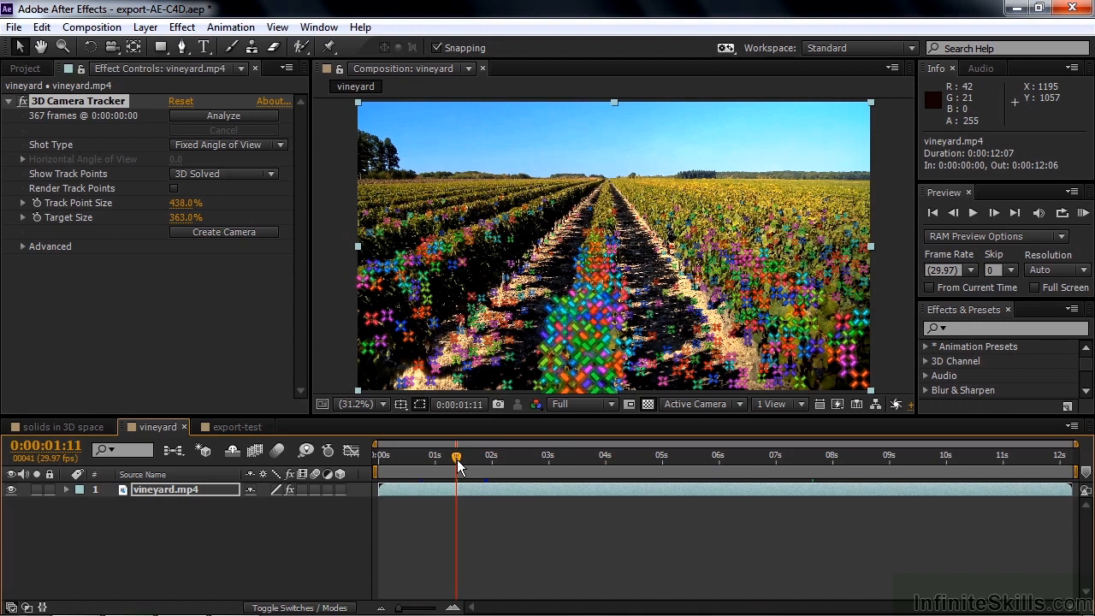
pyautogui.moveTo(671, 331)
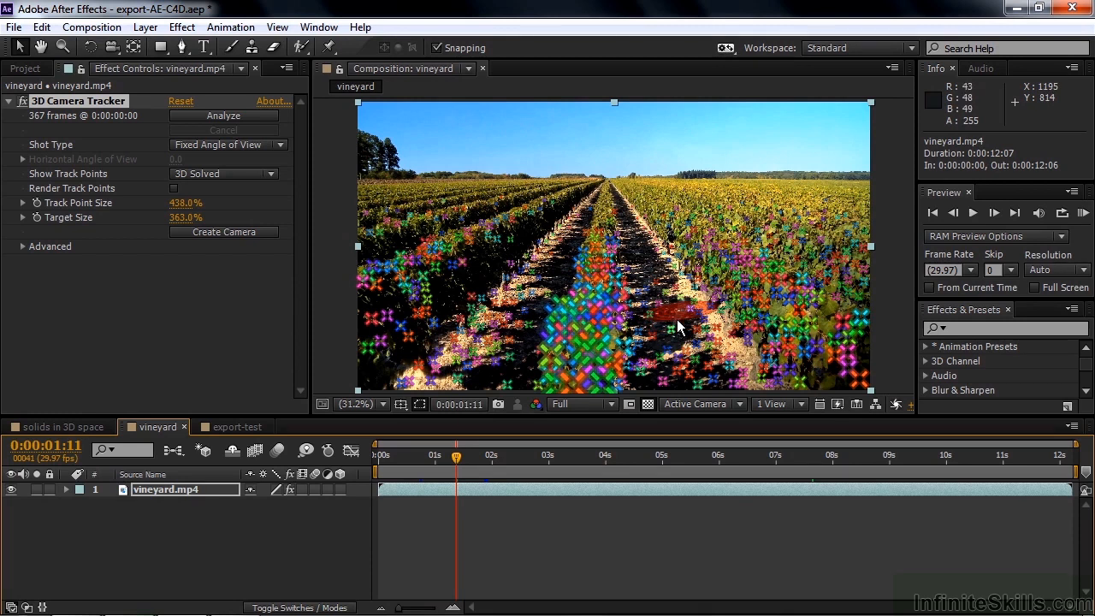
pyautogui.rightClick(678, 325)
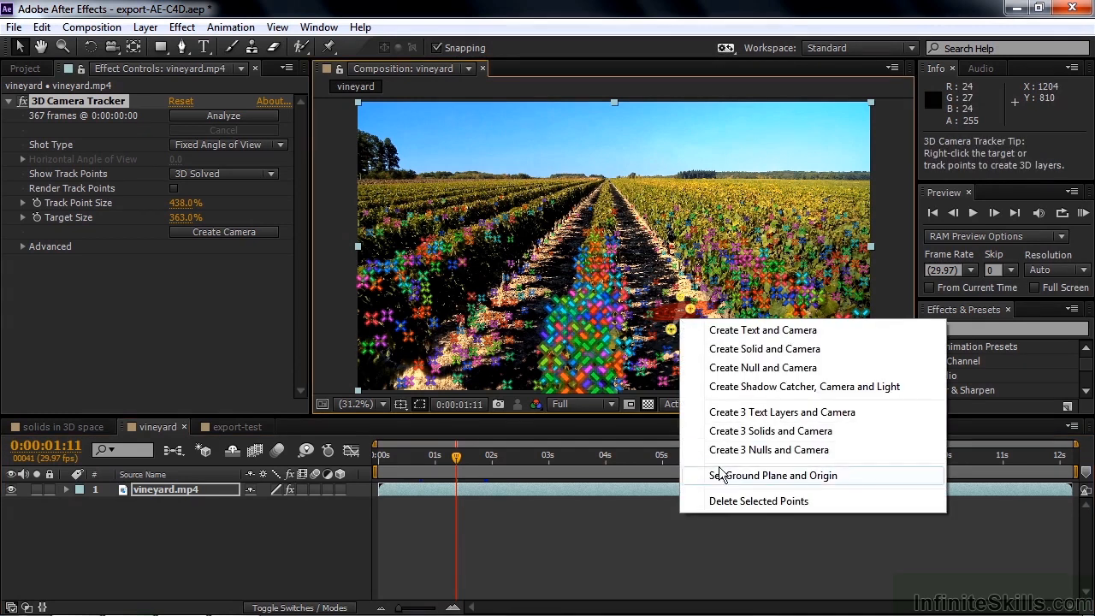
pyautogui.click(773, 475)
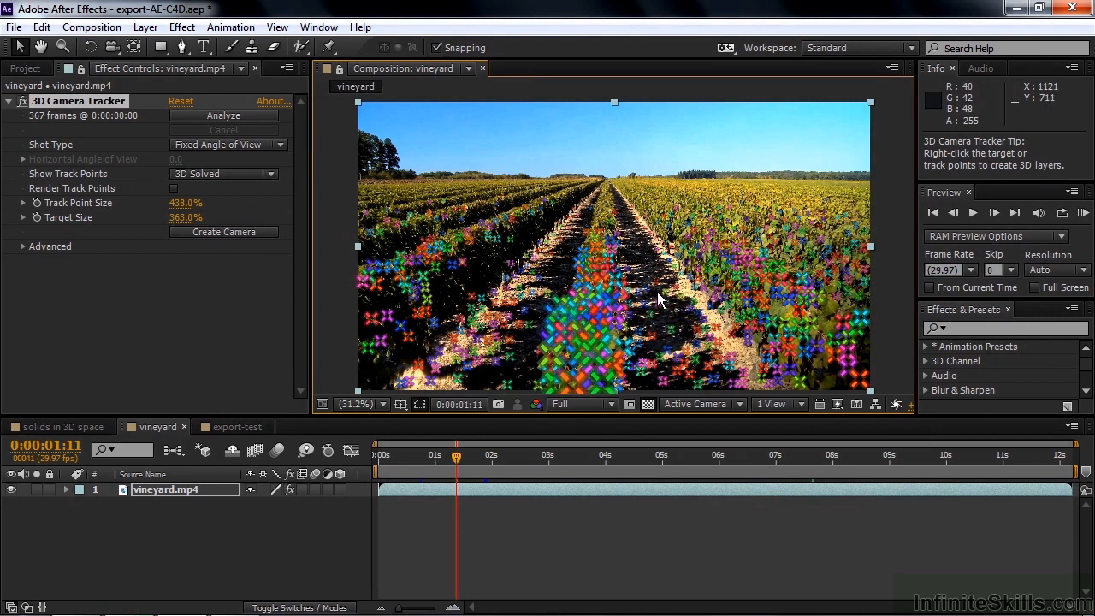
pyautogui.moveTo(438, 297)
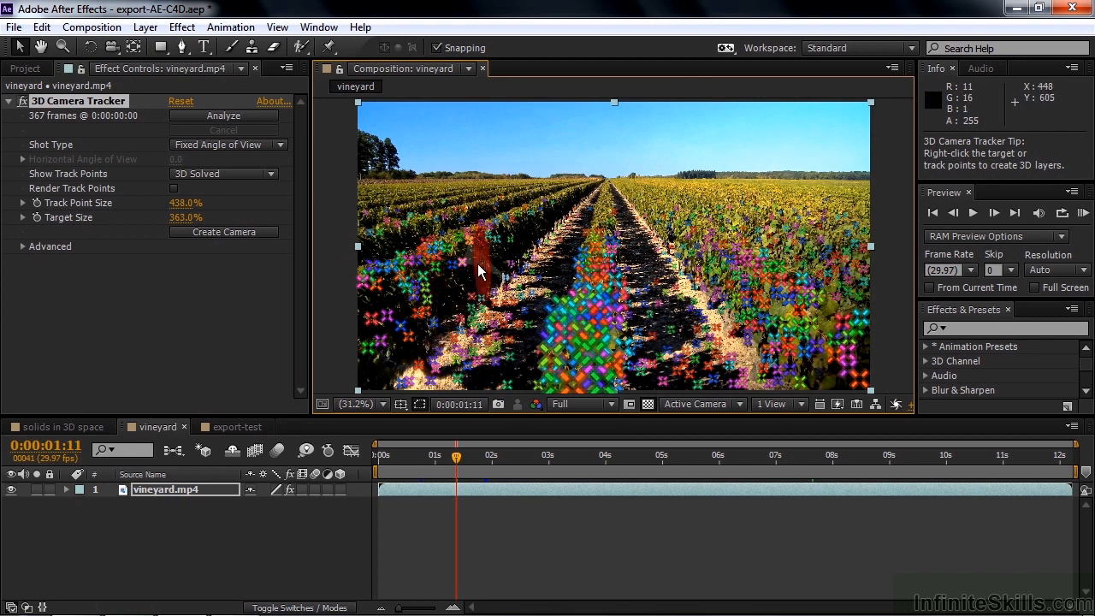
# Create a tracked solid and 3D tracker camera from points on the left vines
pyautogui.rightClick(483, 271)
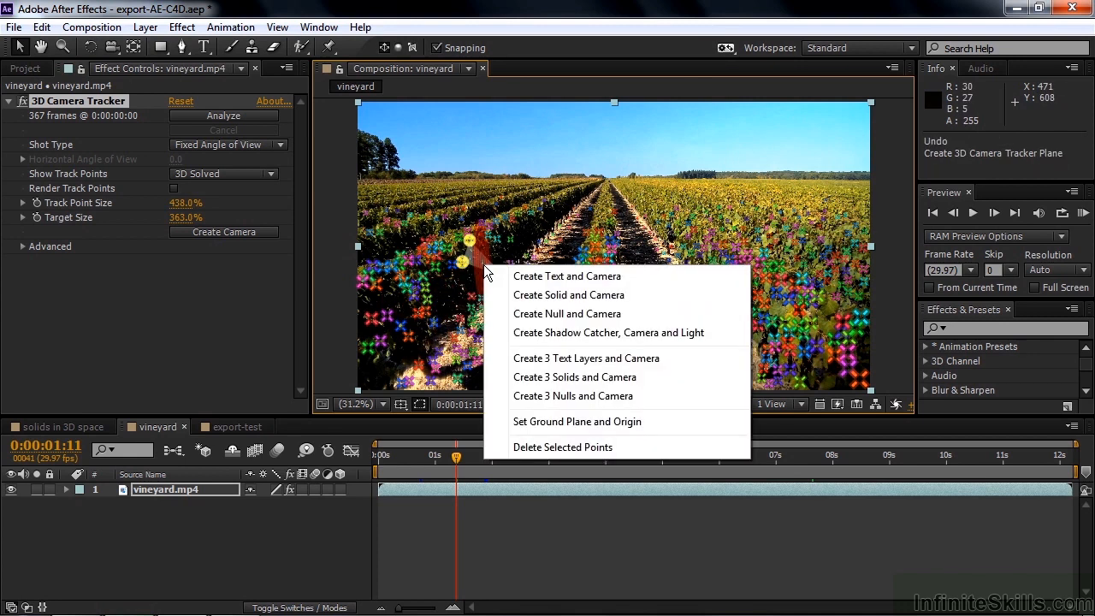
pyautogui.moveTo(568, 295)
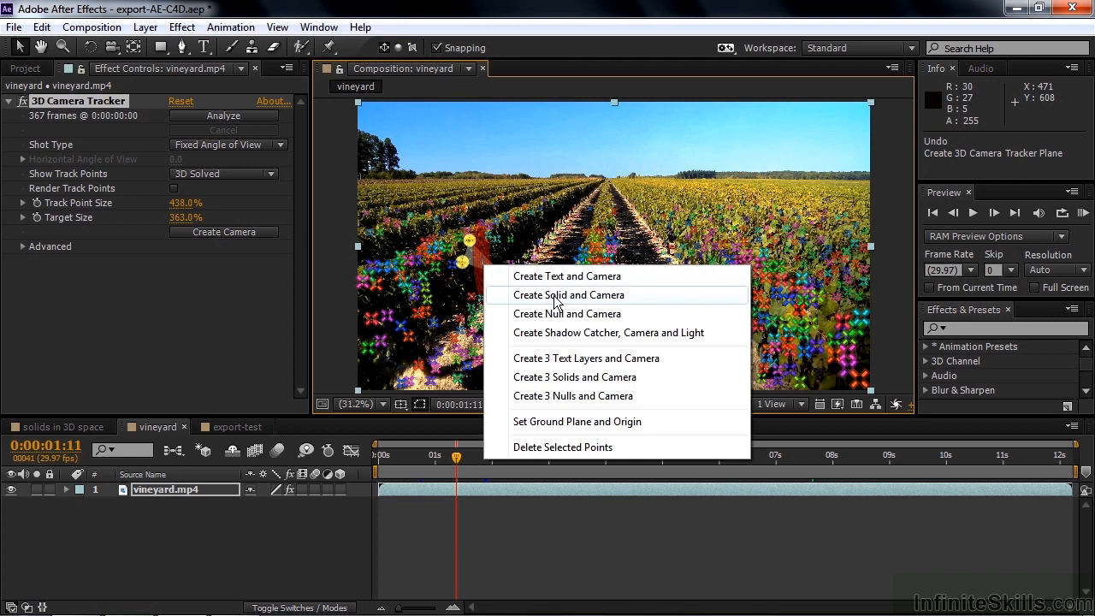
pyautogui.click(568, 294)
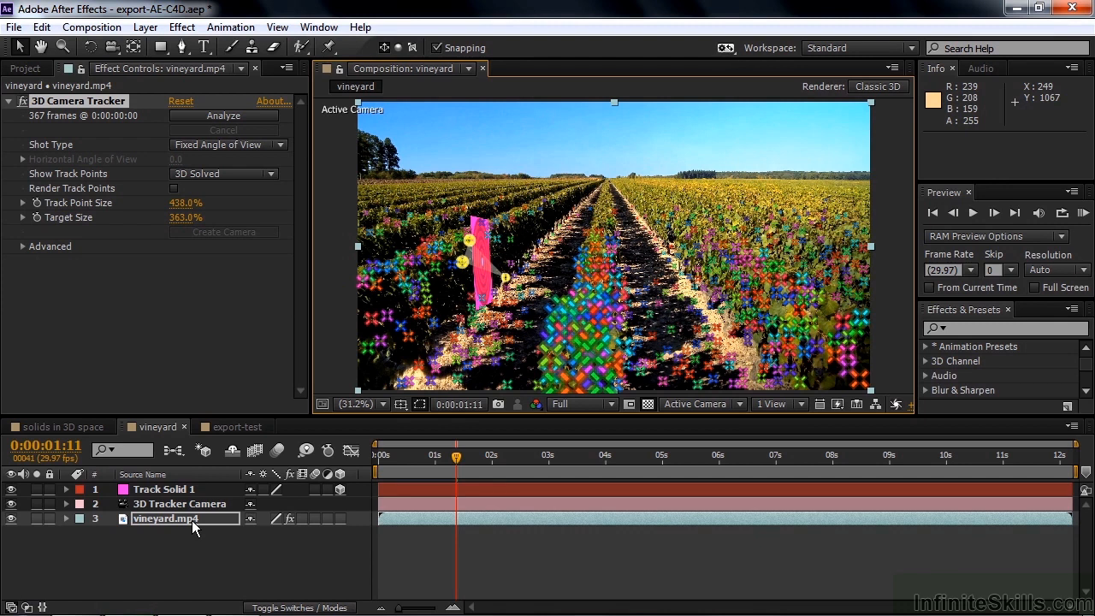
pyautogui.moveTo(18, 49)
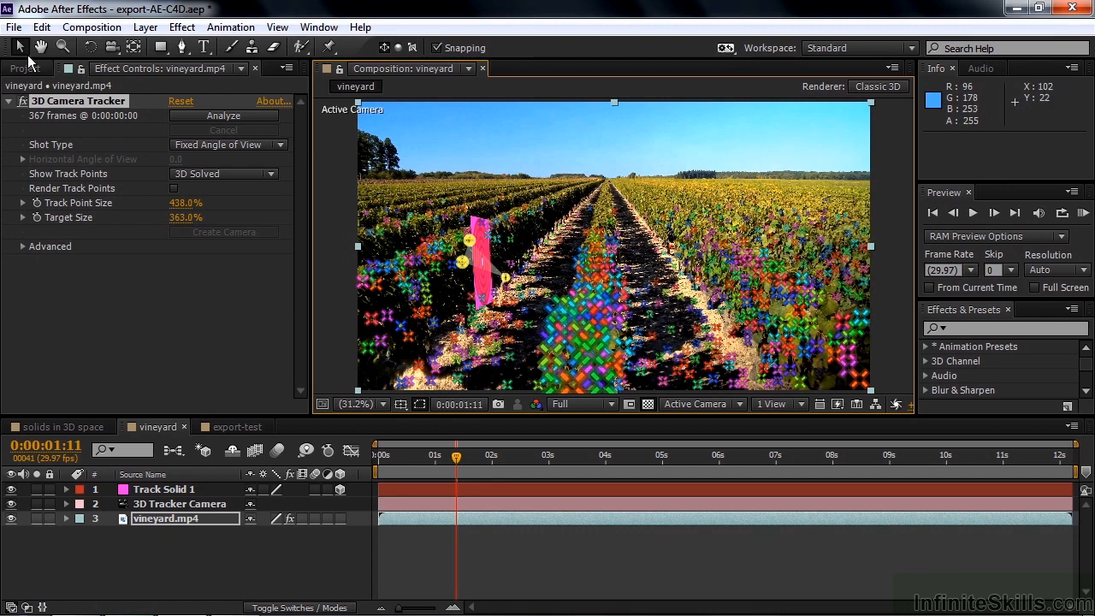
# Export the comp via the CINEMA 4D Exporter as vineyard.c4d in My exercise files
pyautogui.click(17, 27)
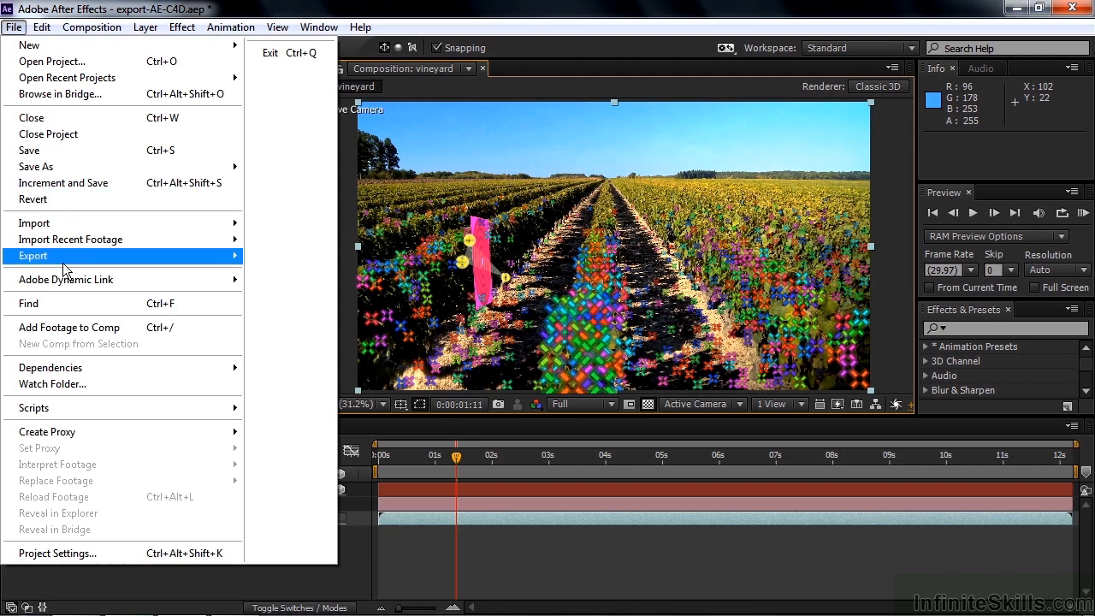
pyautogui.click(33, 255)
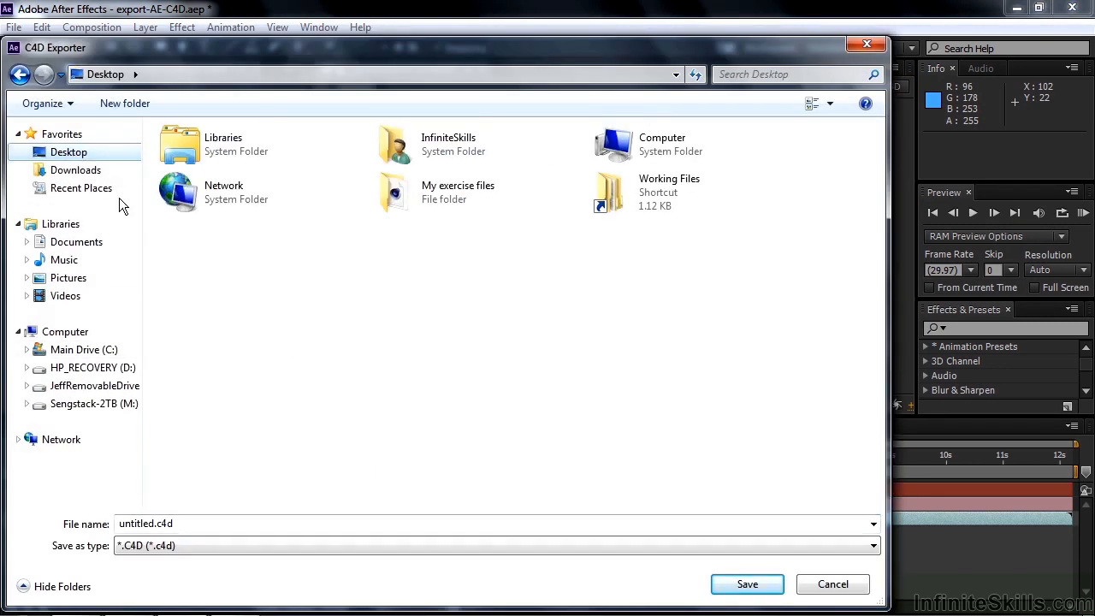
pyautogui.doubleClick(458, 184)
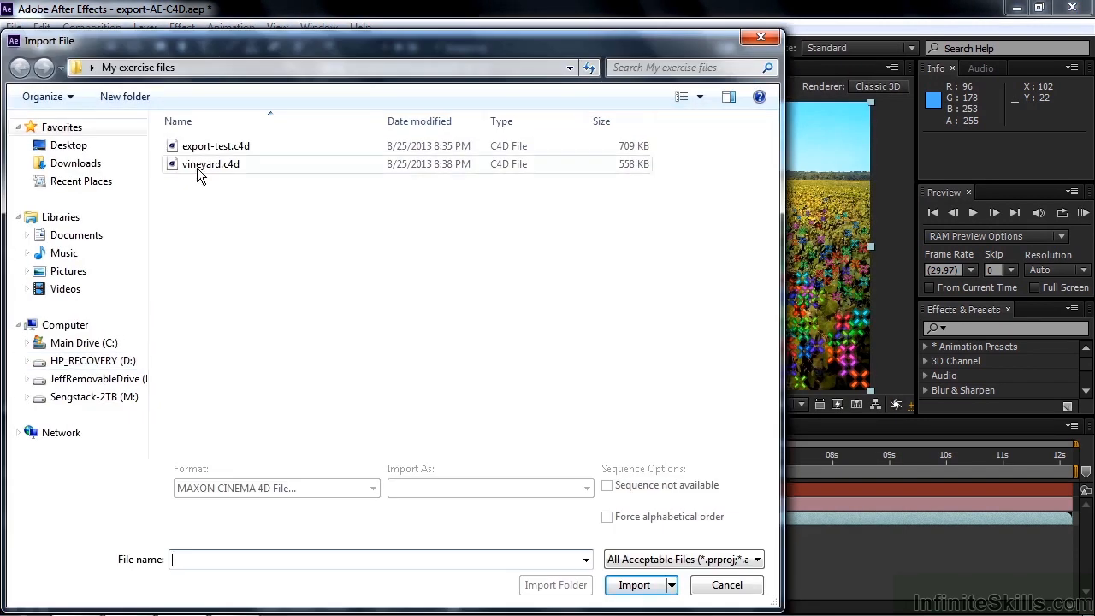
pyautogui.click(634, 585)
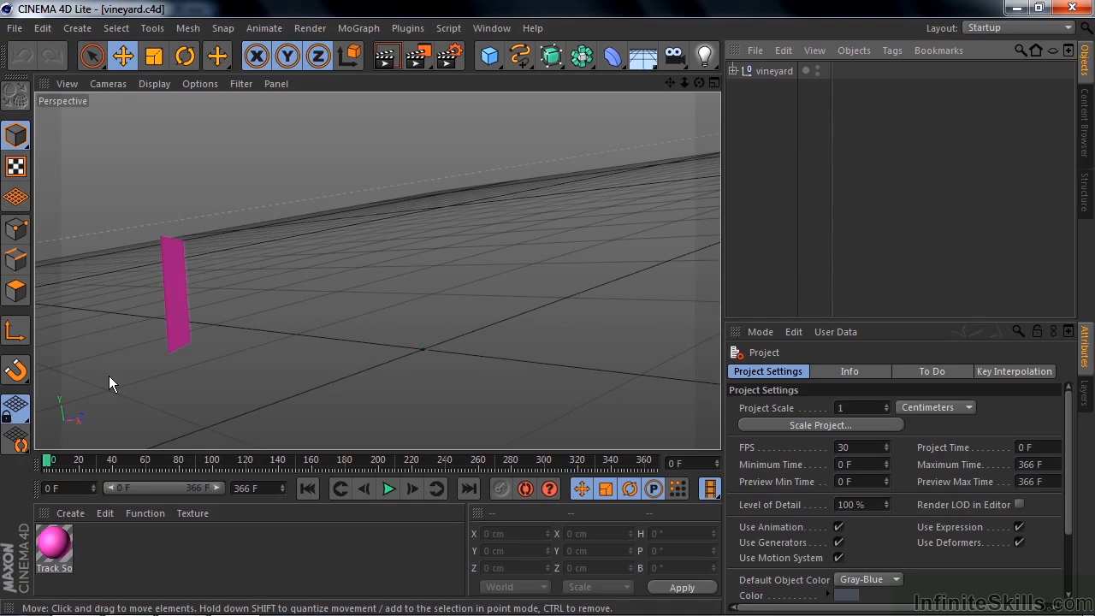
pyautogui.moveTo(147, 352)
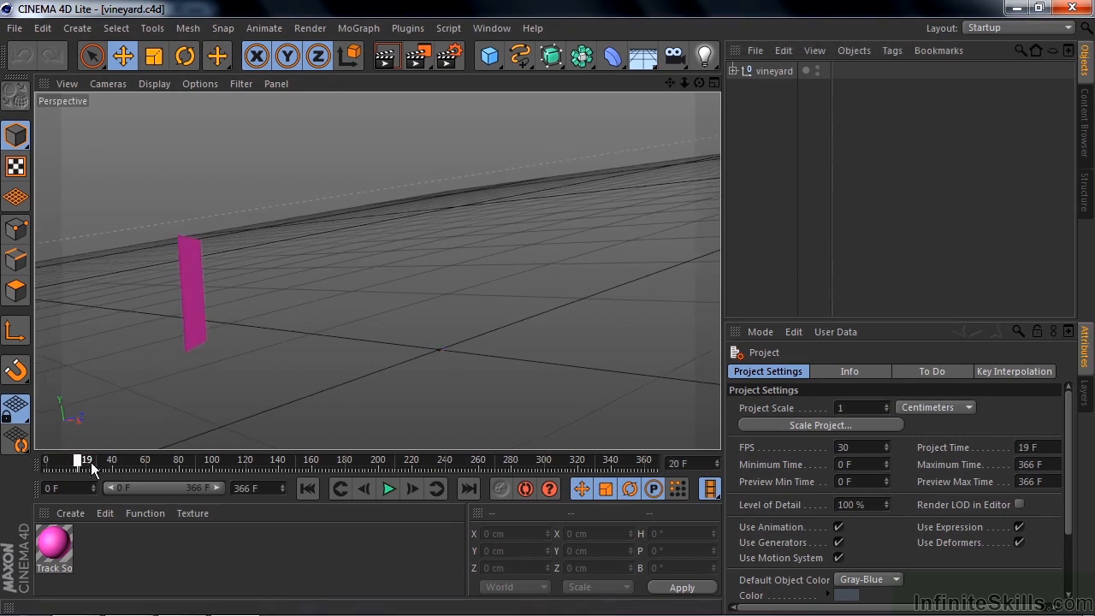
# Scrub the timeline playhead forward and back to check the tracked camera motion
pyautogui.moveTo(81, 461); pyautogui.dragTo(232, 460)
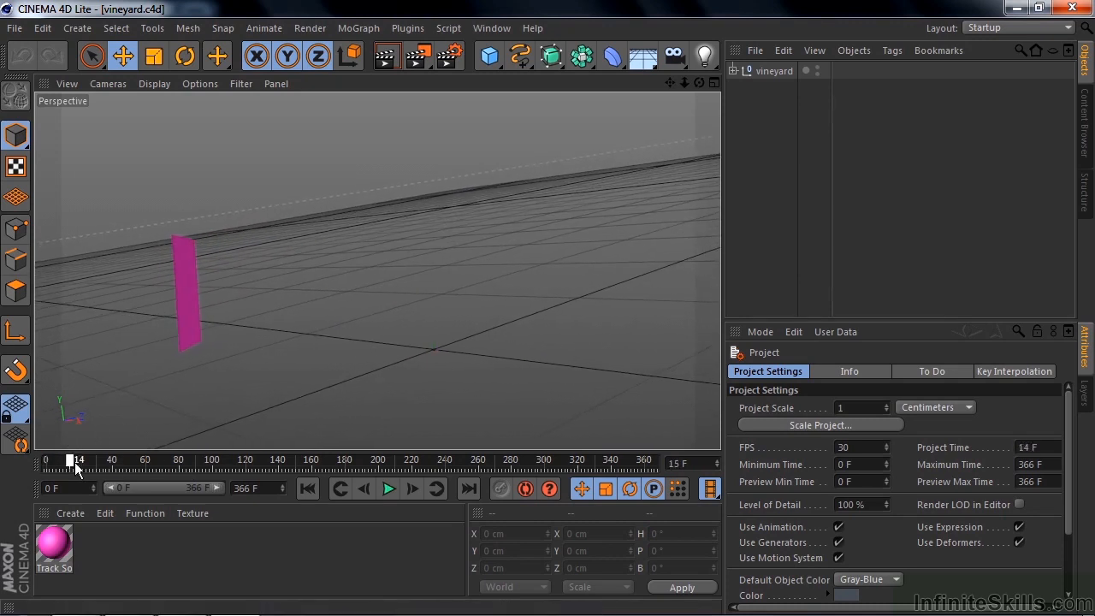
pyautogui.moveTo(77, 460); pyautogui.dragTo(413, 459)
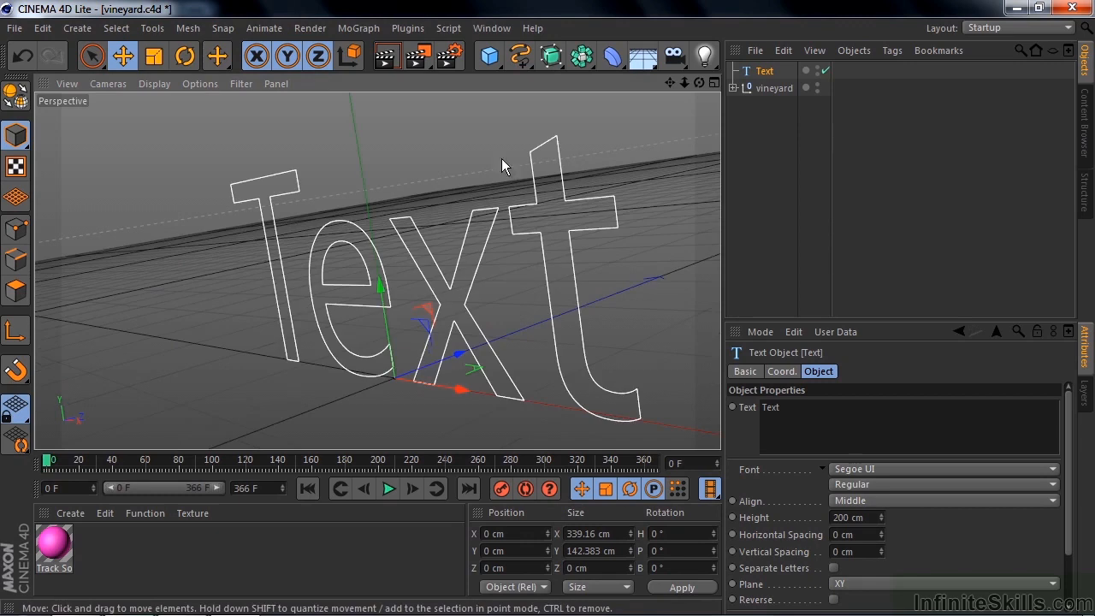
# Add an Extrude NURBS generator and nest the Text spline inside it
pyautogui.click(549, 55)
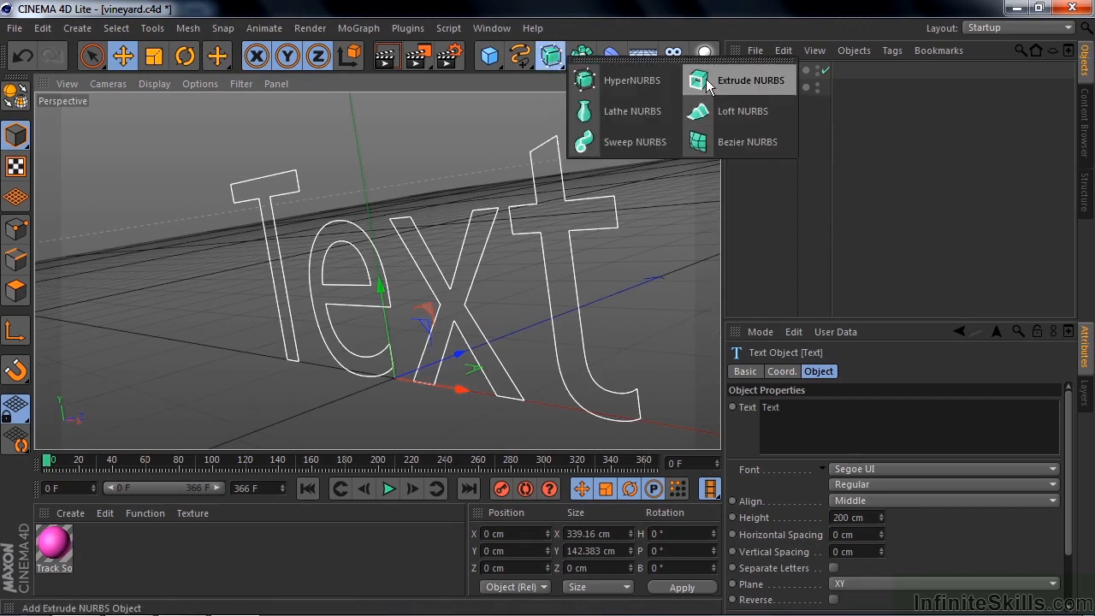
pyautogui.click(748, 79)
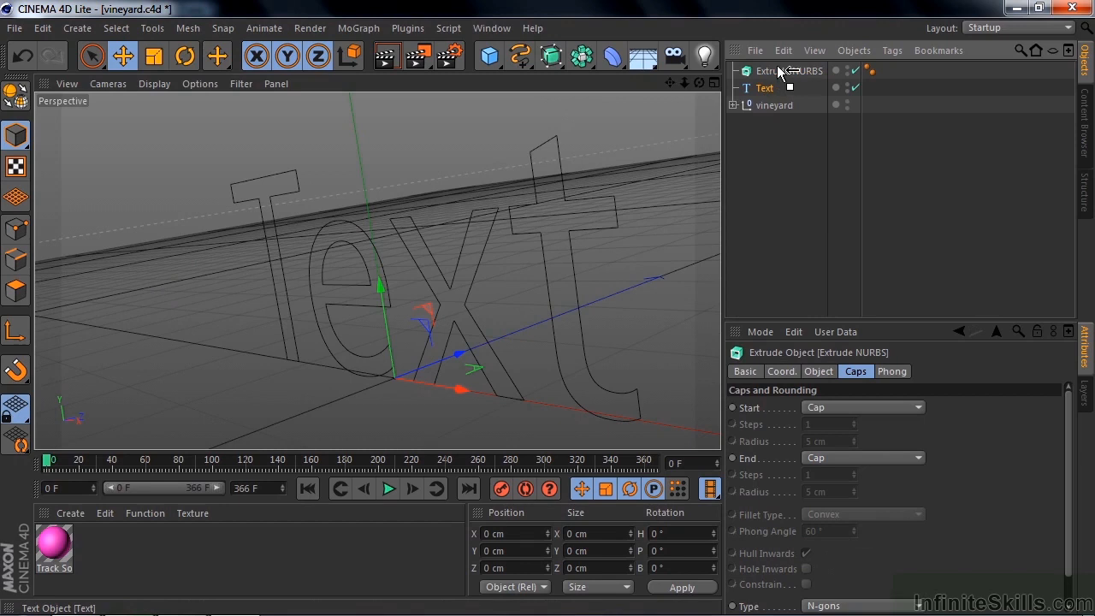
pyautogui.click(764, 88)
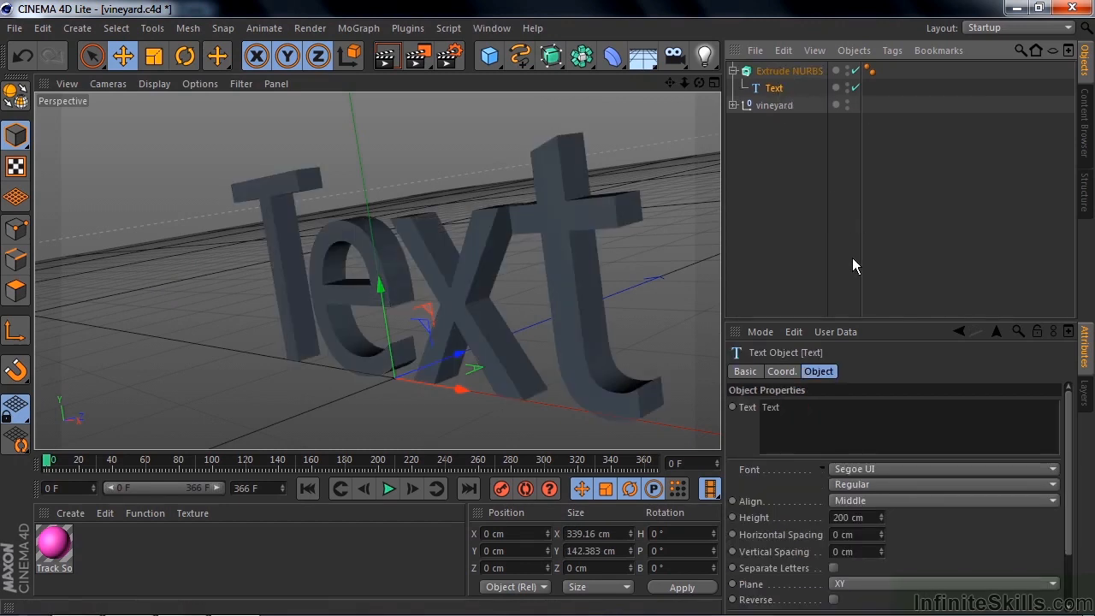
# Set the extrusion's Start and End caps to Fillet Cap for rounded faces
pyautogui.click(790, 70)
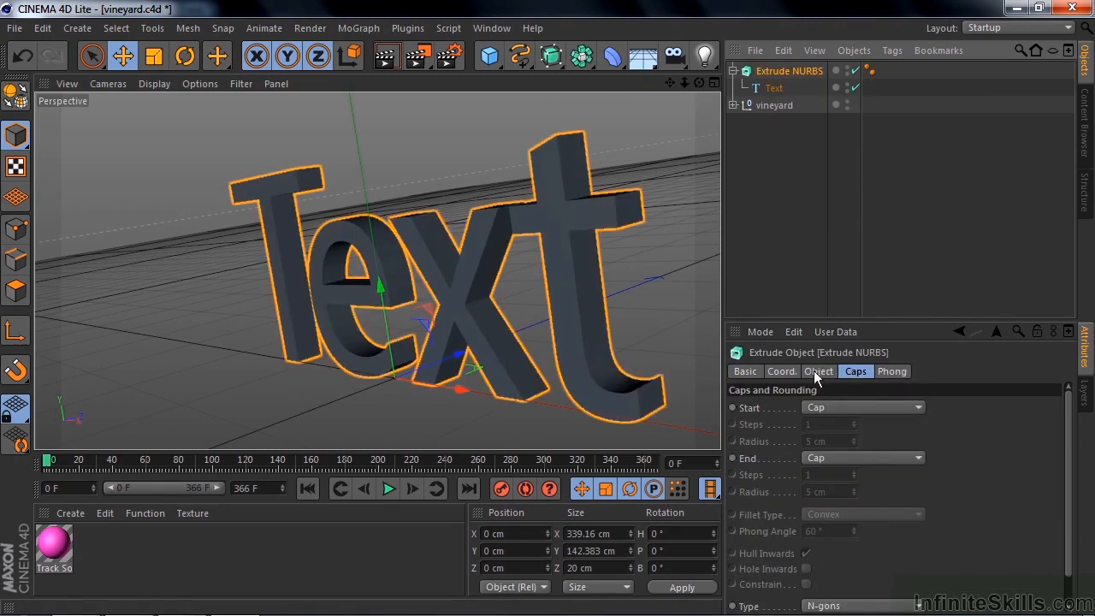
pyautogui.click(818, 371)
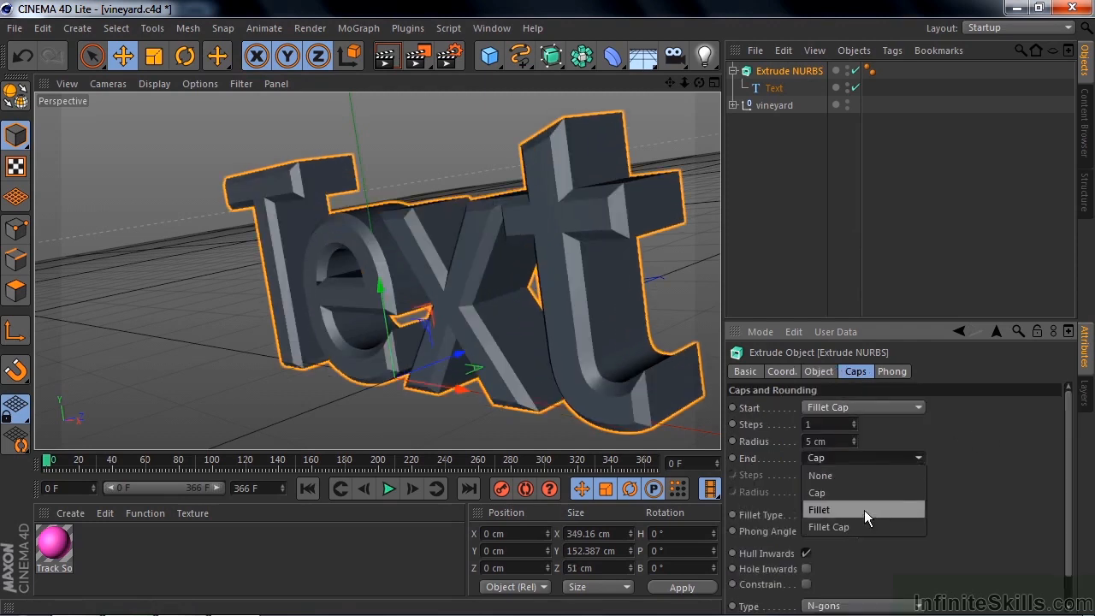
pyautogui.click(829, 527)
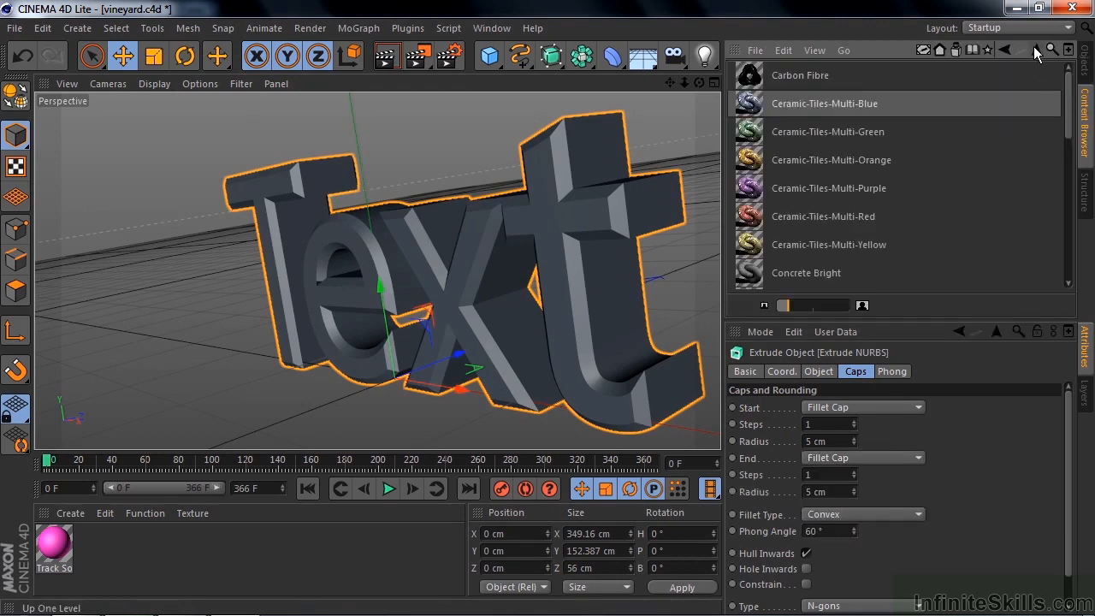
# Apply the circular glare red preset material to the Extrude NURBS text
pyautogui.scroll(-3)
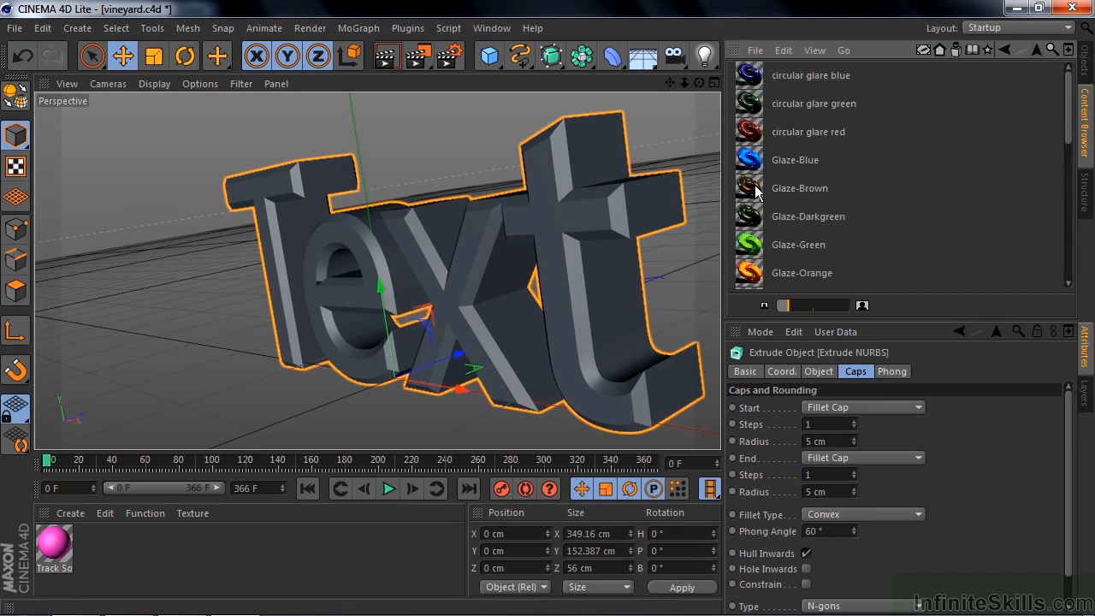
pyautogui.click(808, 132)
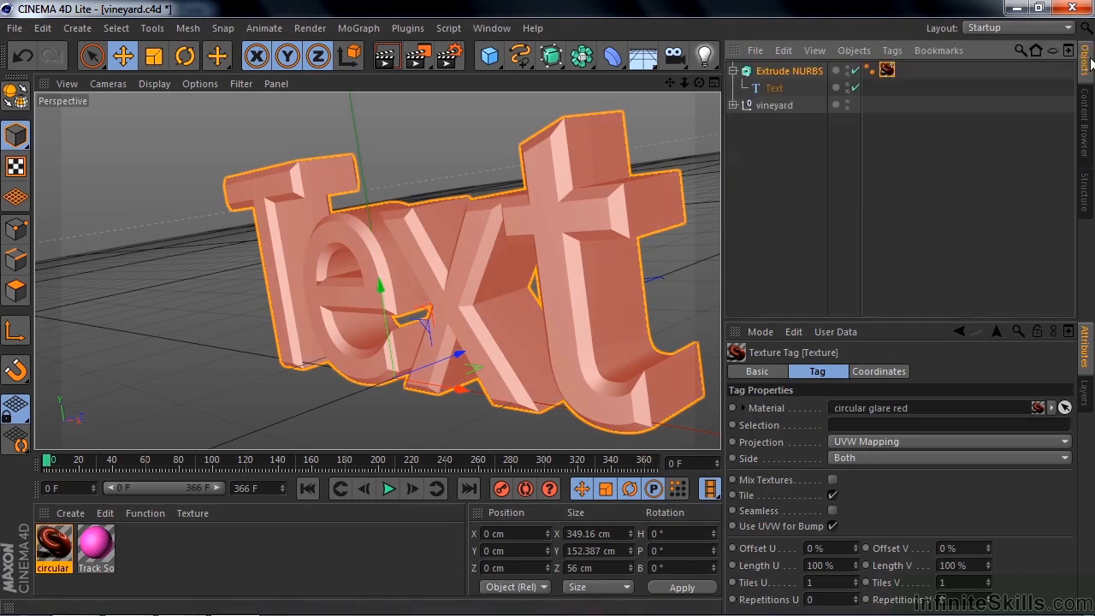
# Copy Track Solid 1's coordinates onto the Extrude NURBS and advance to around frame 60
pyautogui.click(732, 104)
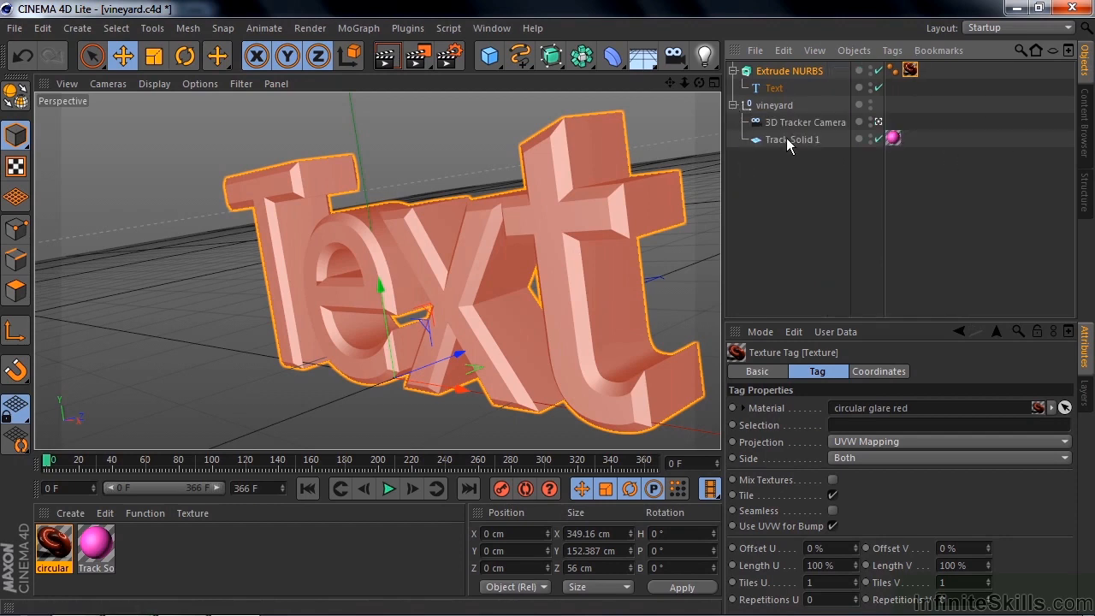
pyautogui.click(792, 139)
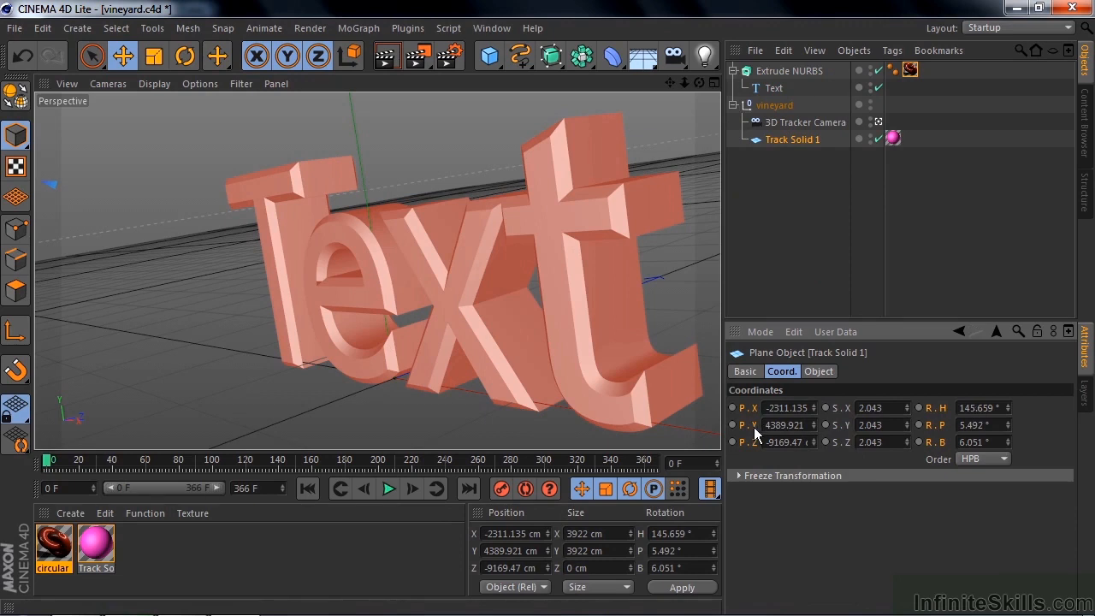
pyautogui.moveTo(835, 238)
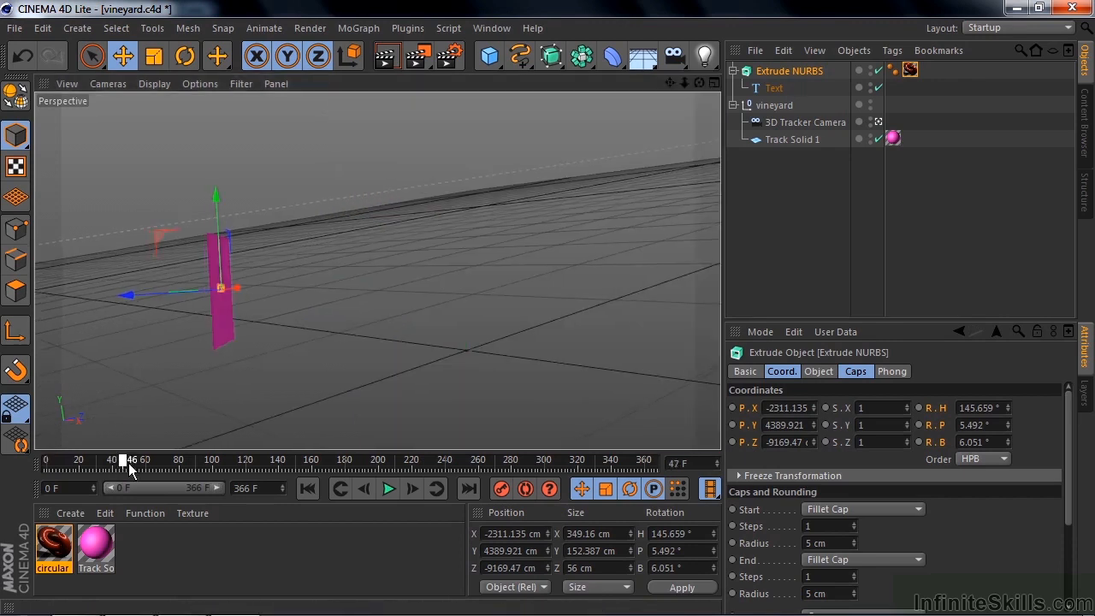
pyautogui.moveTo(129, 459); pyautogui.dragTo(153, 459)
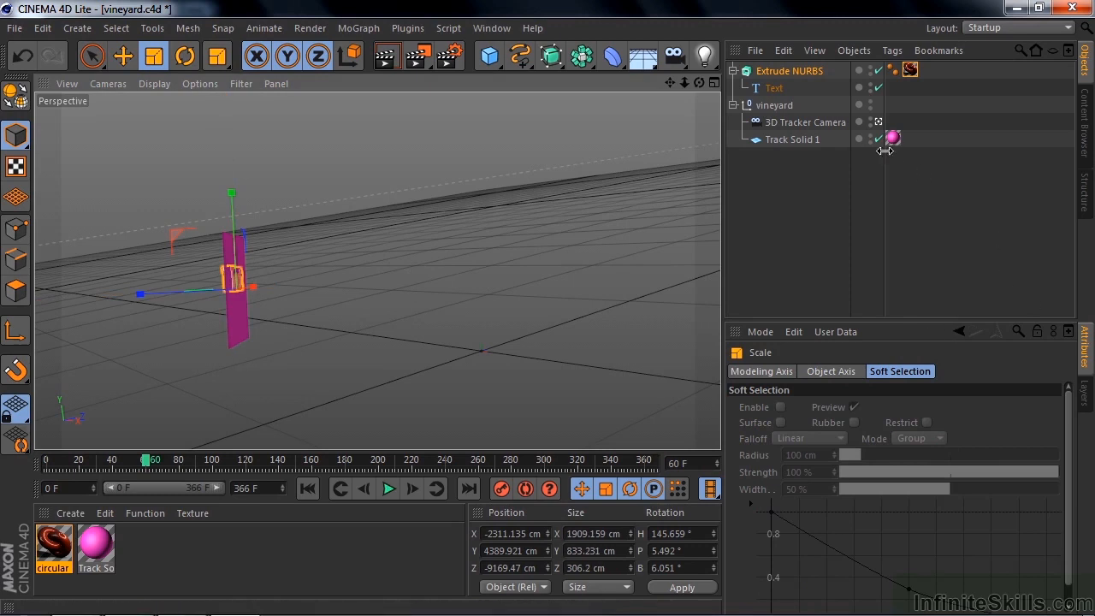
# Hide Track Solid 1 and view the scene through the 3D Tracker Camera
pyautogui.click(875, 138)
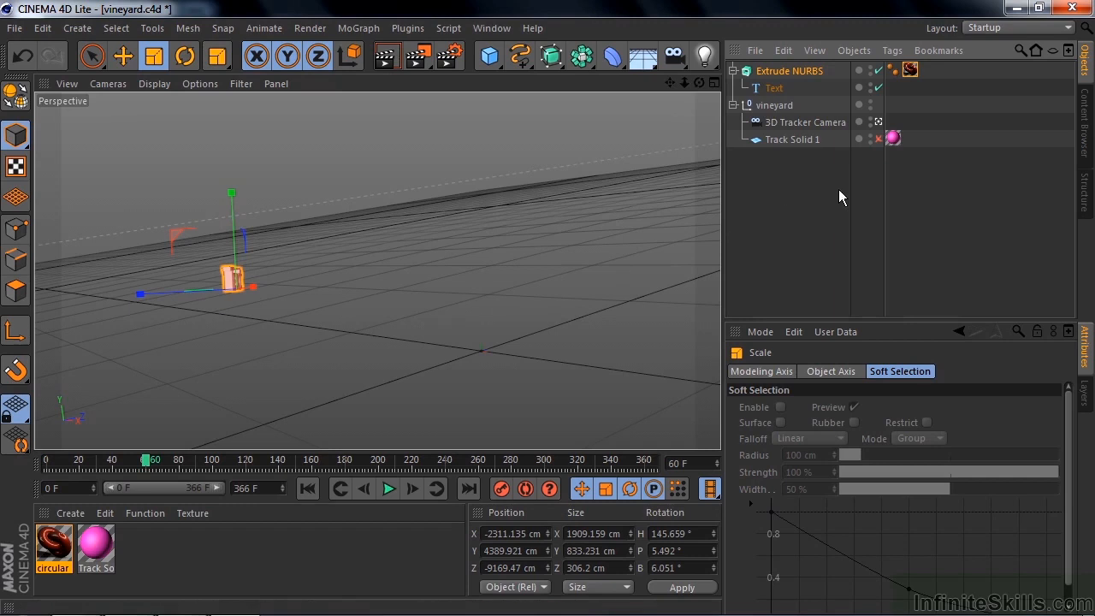
pyautogui.click(805, 122)
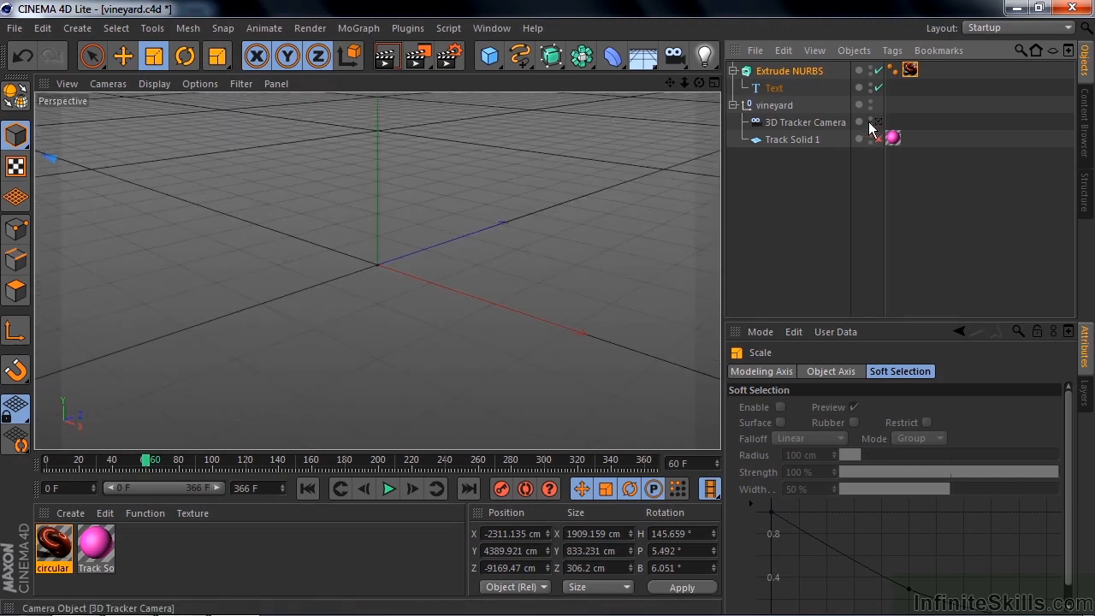
pyautogui.click(789, 71)
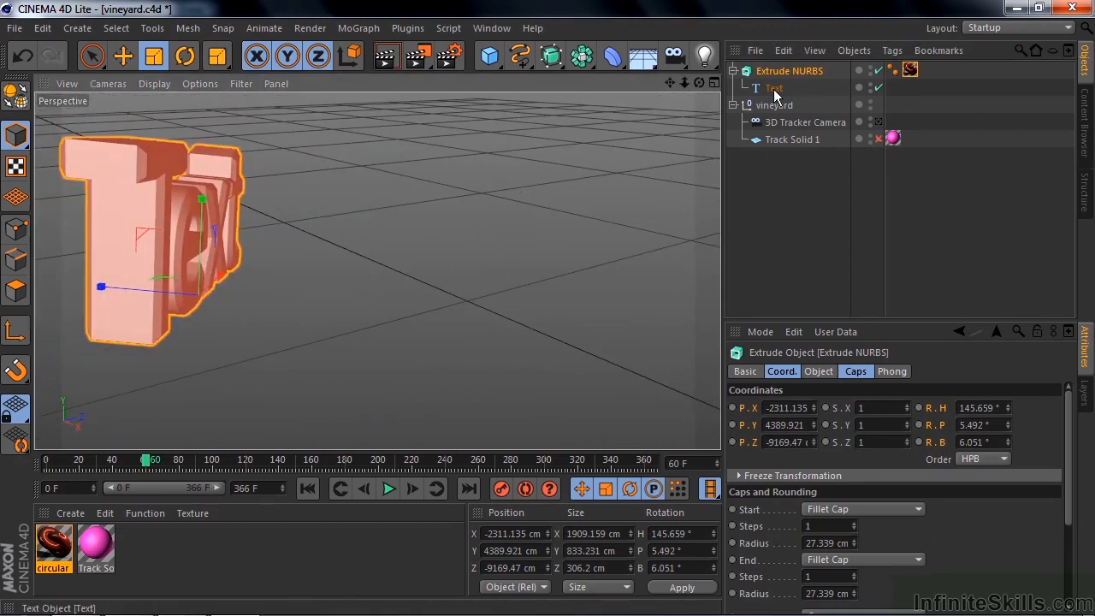
# Change the Text object's content to read 'Vineyard'
pyautogui.click(772, 87)
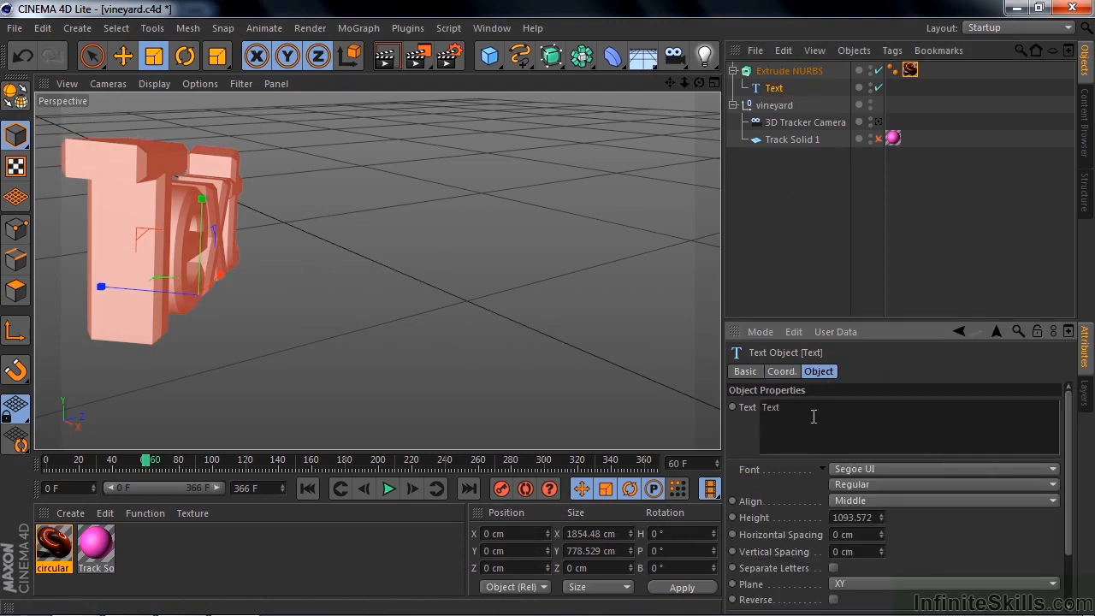
pyautogui.write('Vineyard')
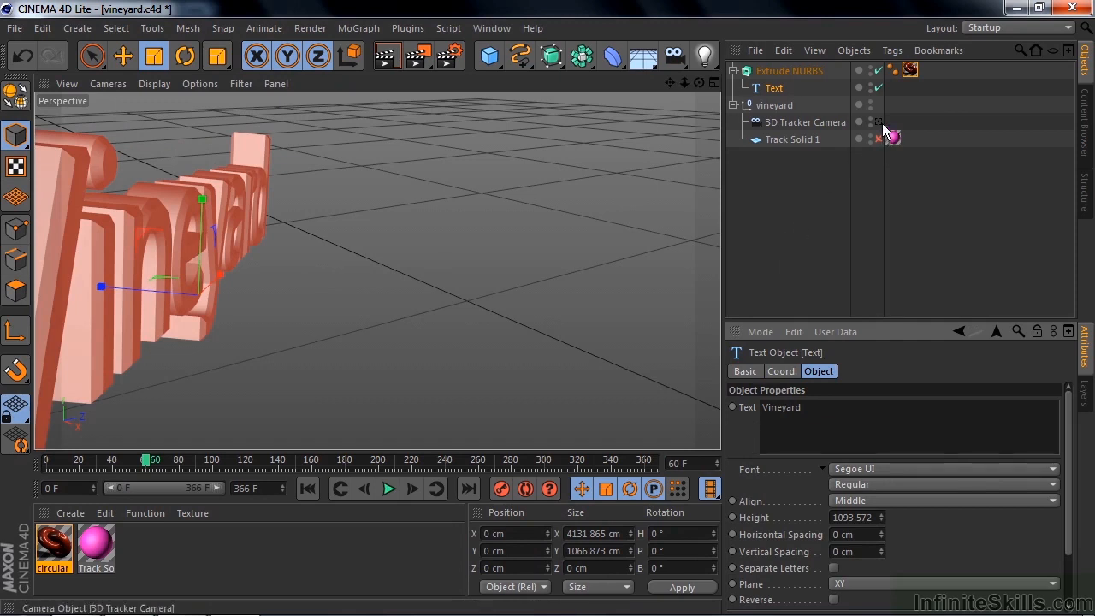
pyautogui.click(879, 121)
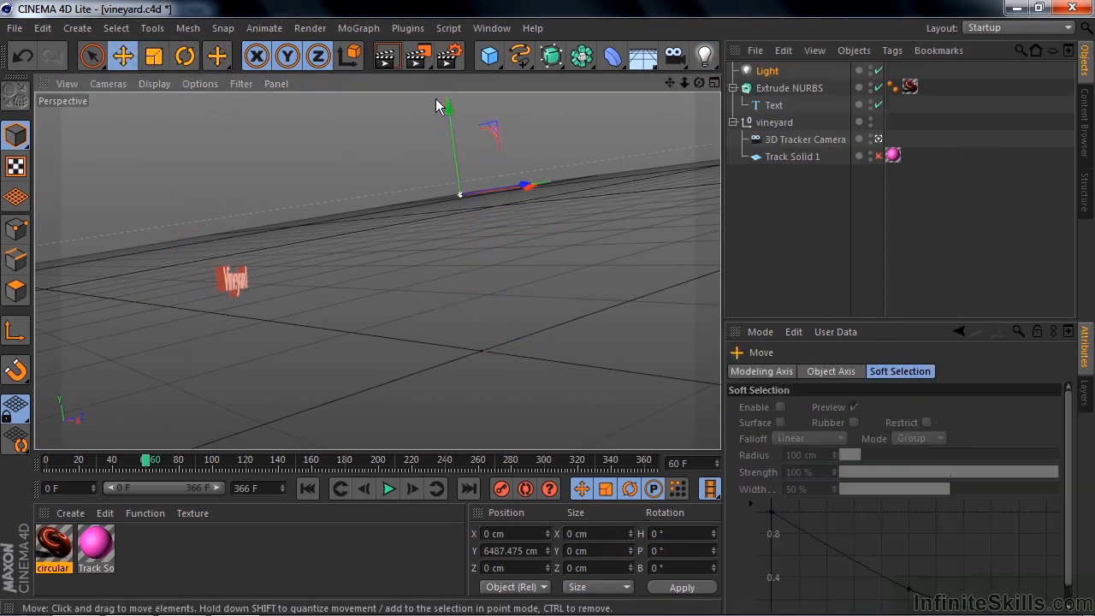
# Deselect the newly added Light positioned above the scene
pyautogui.click(766, 70)
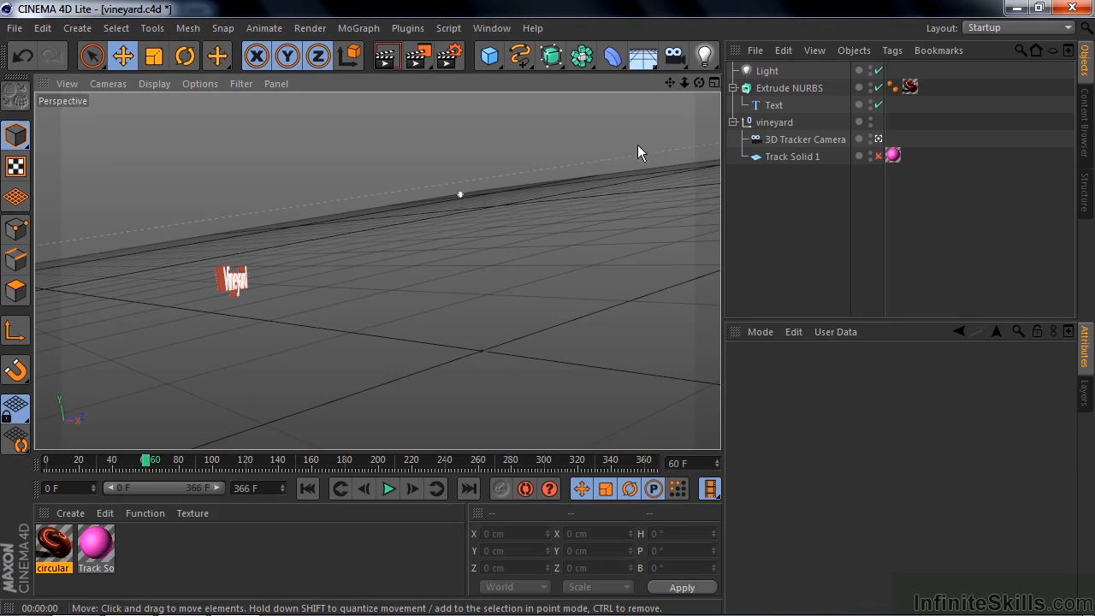
# Add a Background object and begin a new material's Color texture
pyautogui.click(642, 56)
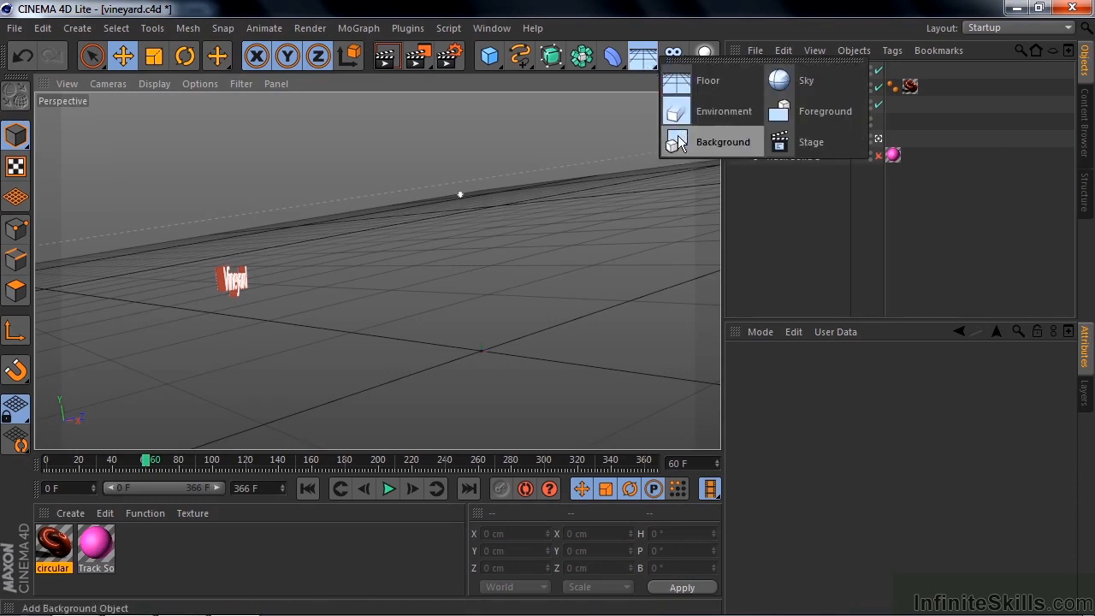
pyautogui.click(722, 141)
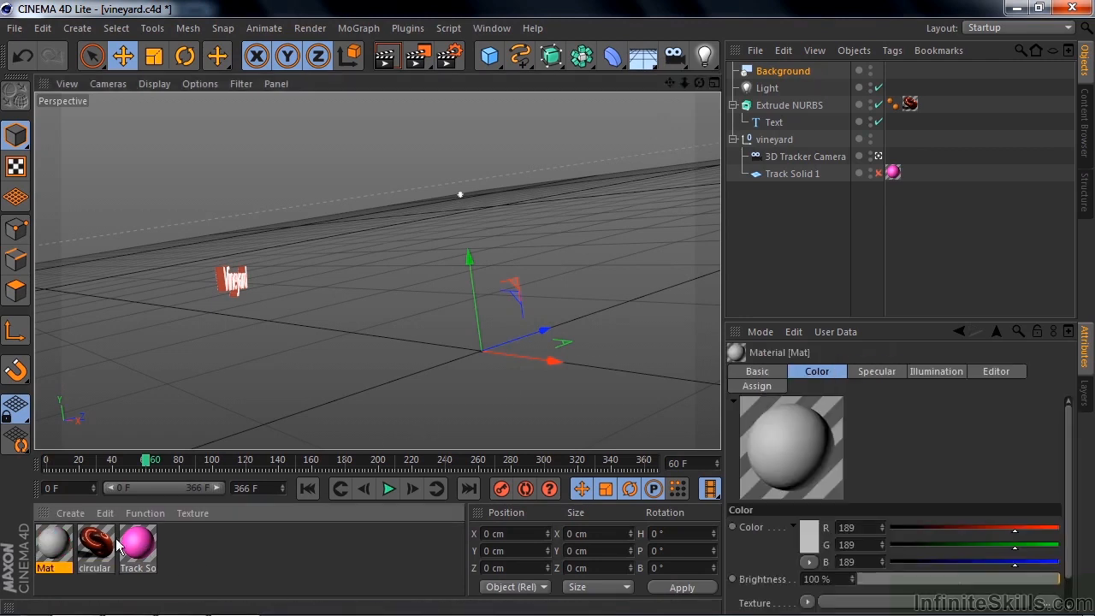
pyautogui.doubleClick(50, 546)
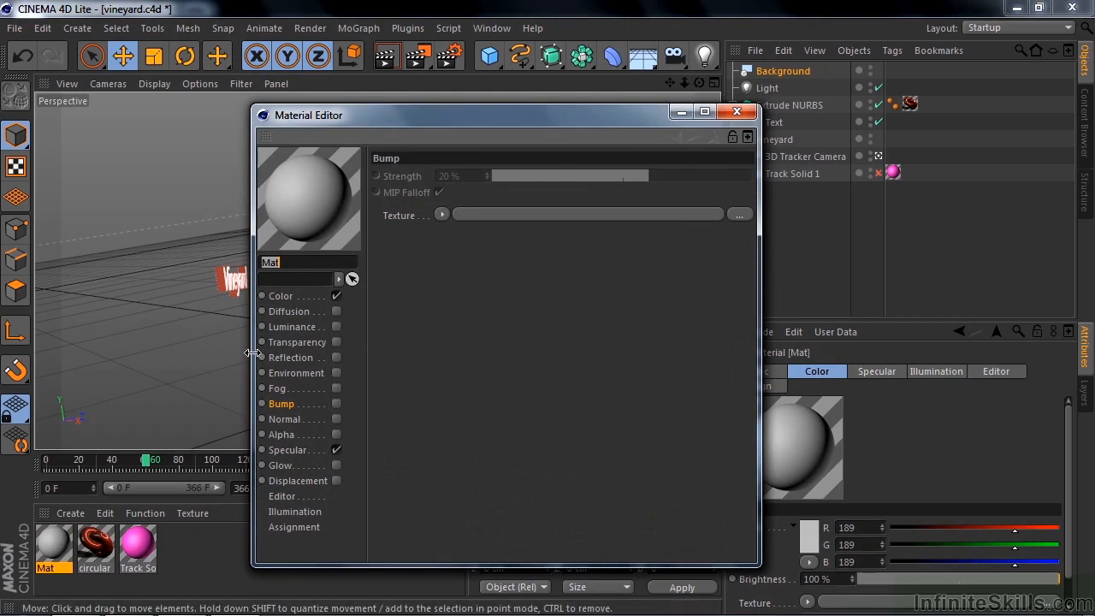
pyautogui.click(280, 295)
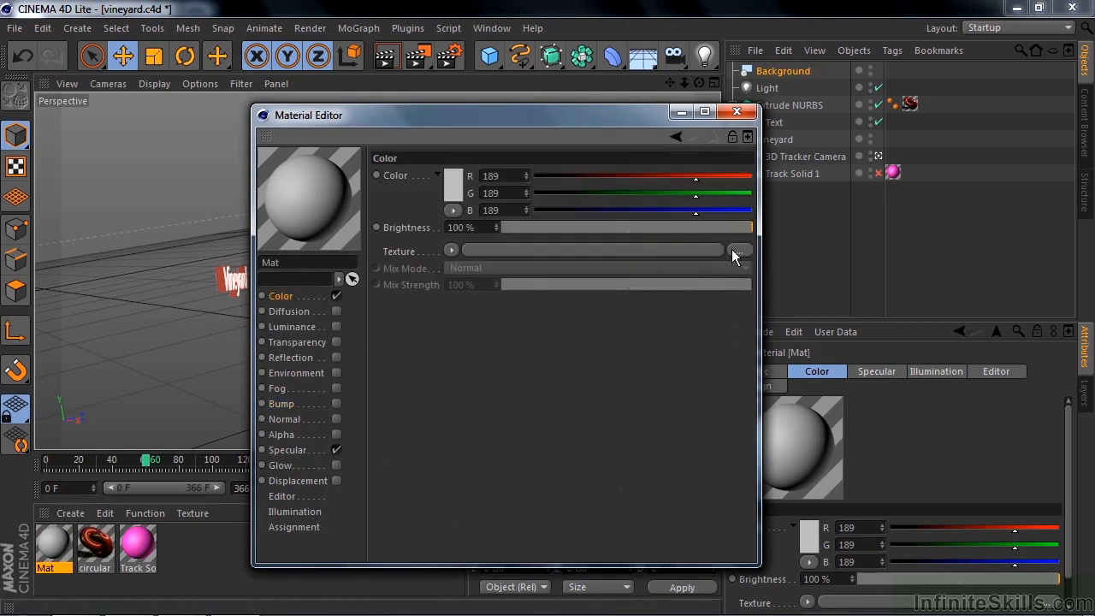
pyautogui.click(737, 250)
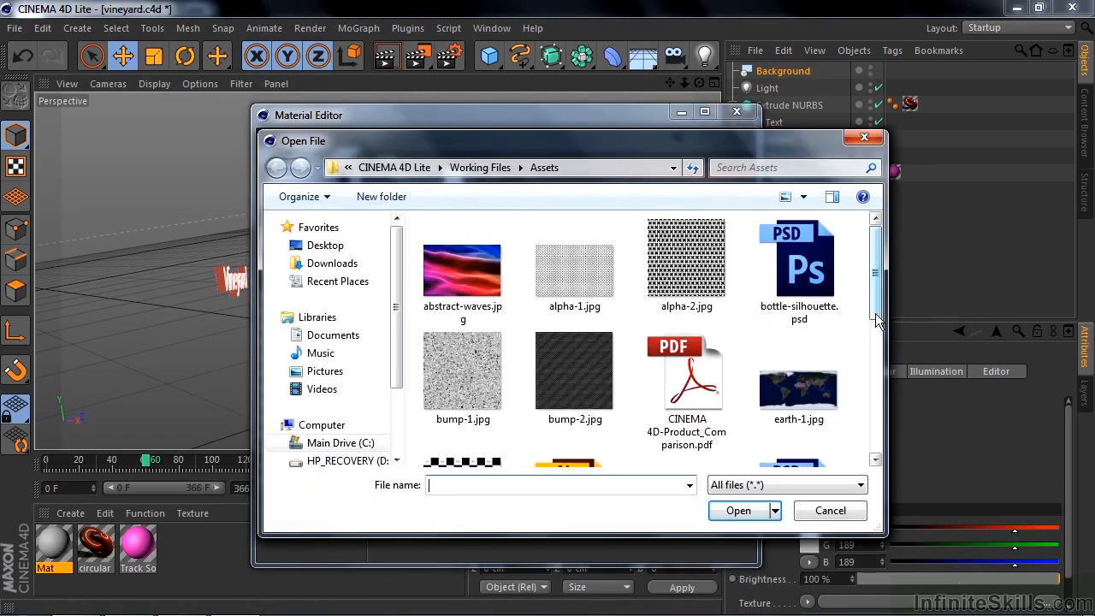
pyautogui.moveTo(793, 263)
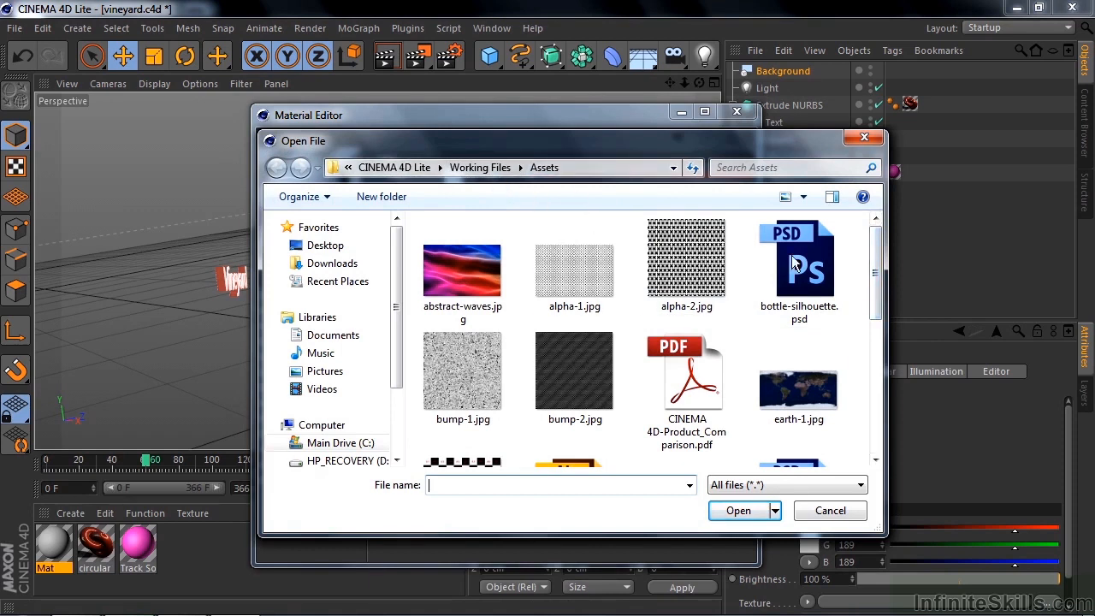
# Load vineyard.mp4 as the texture without copying and apply the material to the Background
pyautogui.scroll(-3)
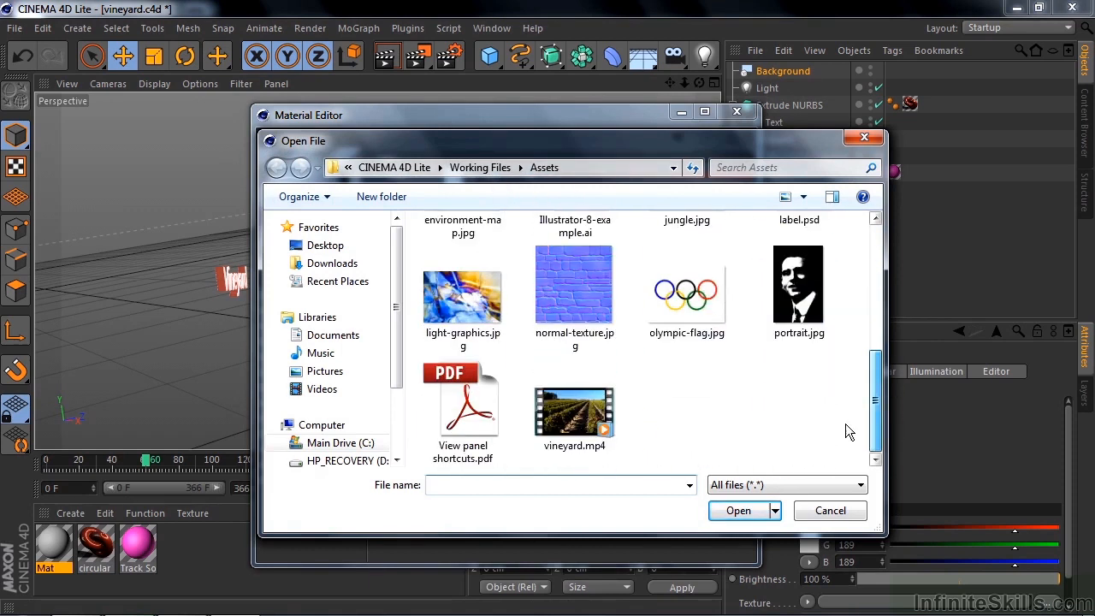
pyautogui.click(738, 511)
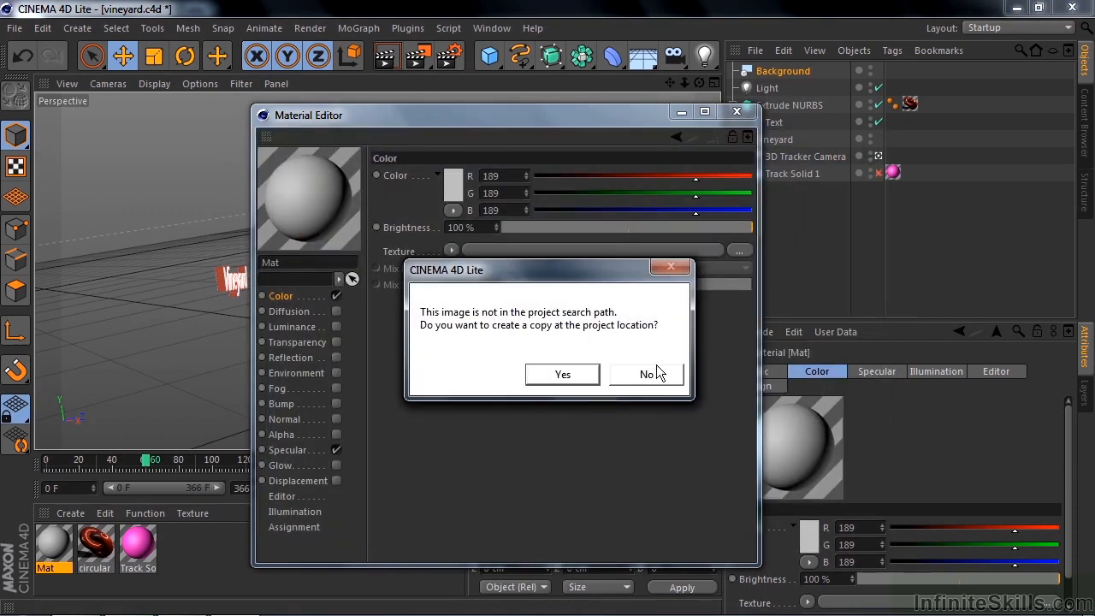
pyautogui.click(645, 374)
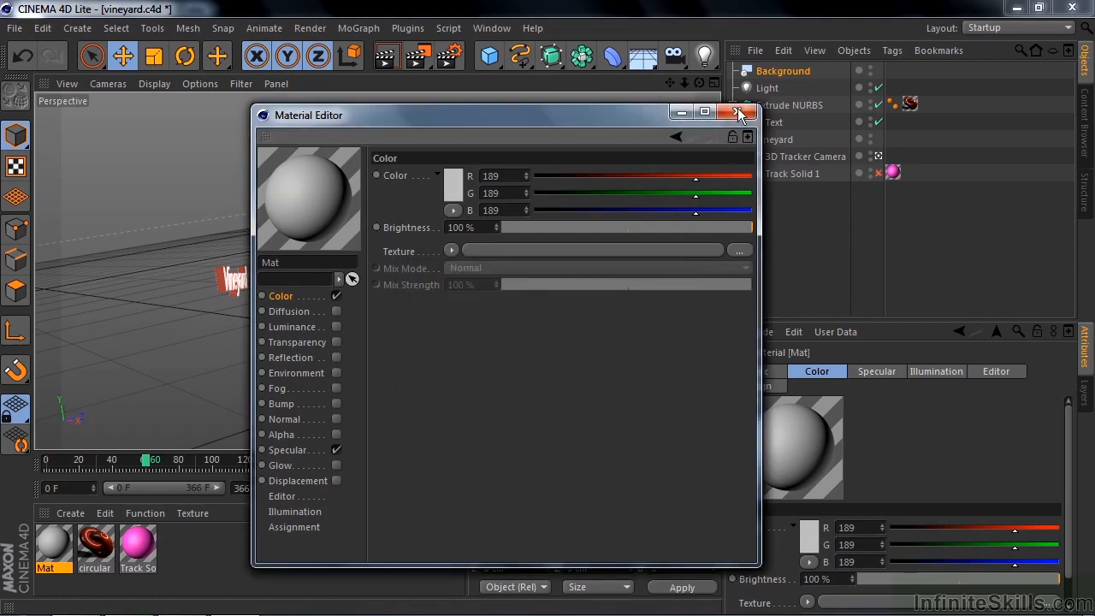
pyautogui.click(738, 112)
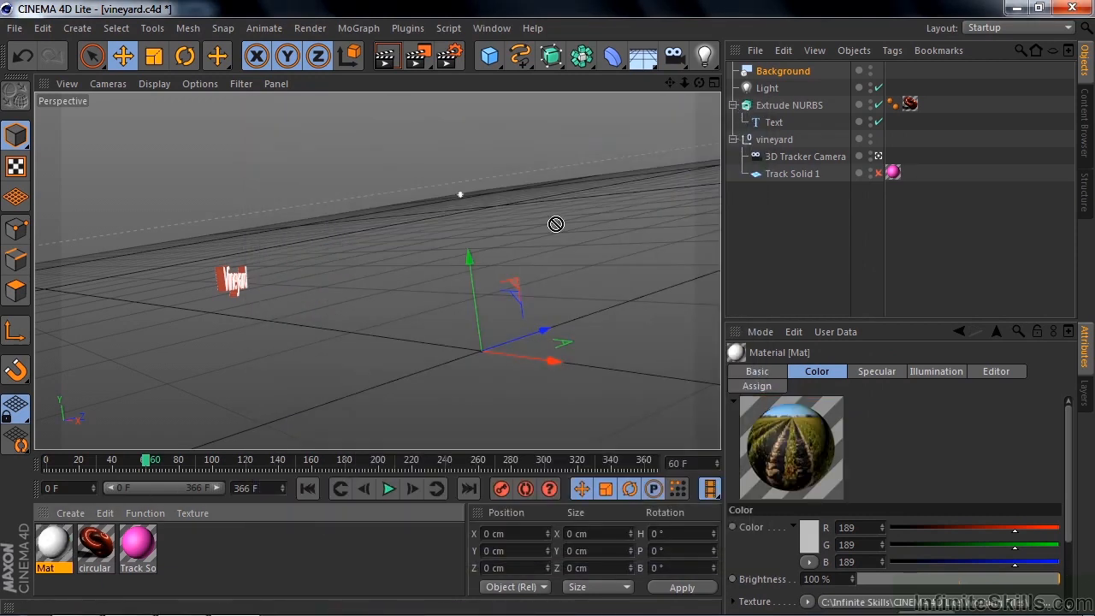
pyautogui.click(782, 70)
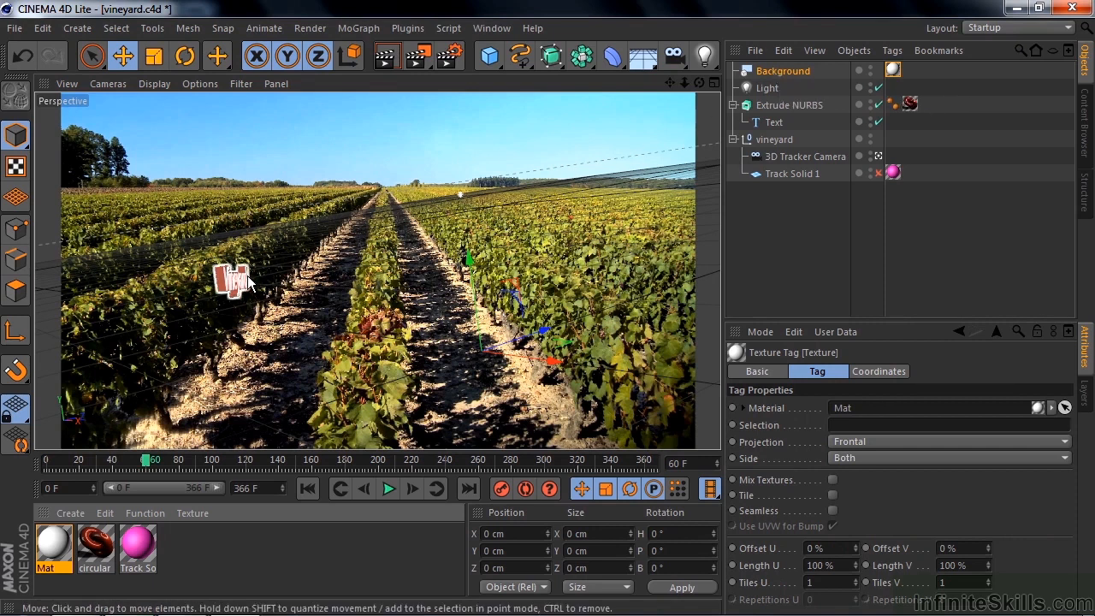
# Scale up the Extrude NURBS text and move it among the vines on the left
pyautogui.click(789, 105)
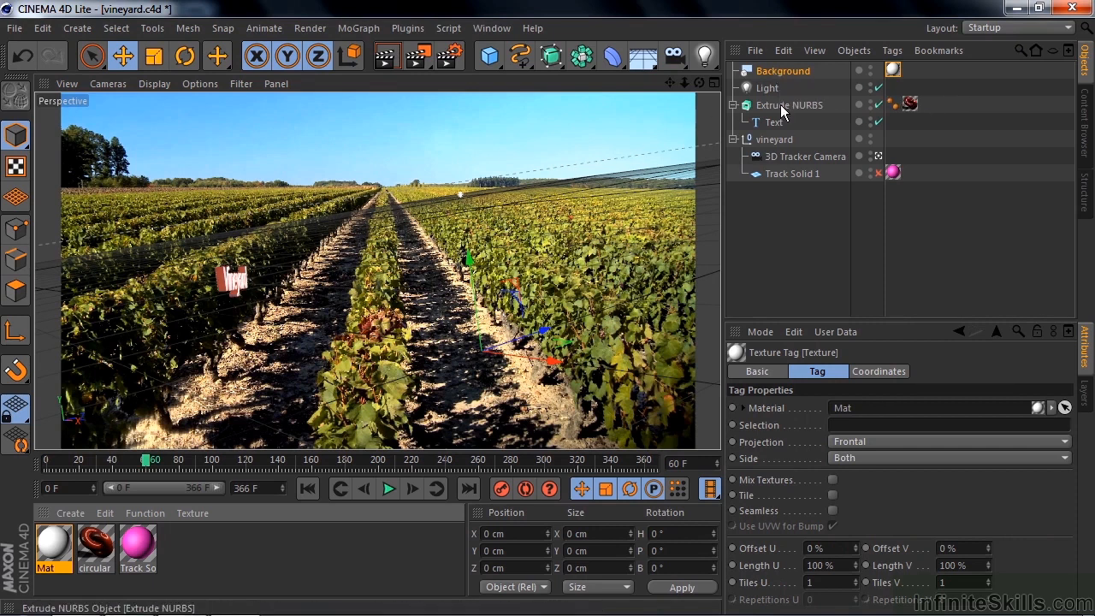
pyautogui.click(789, 104)
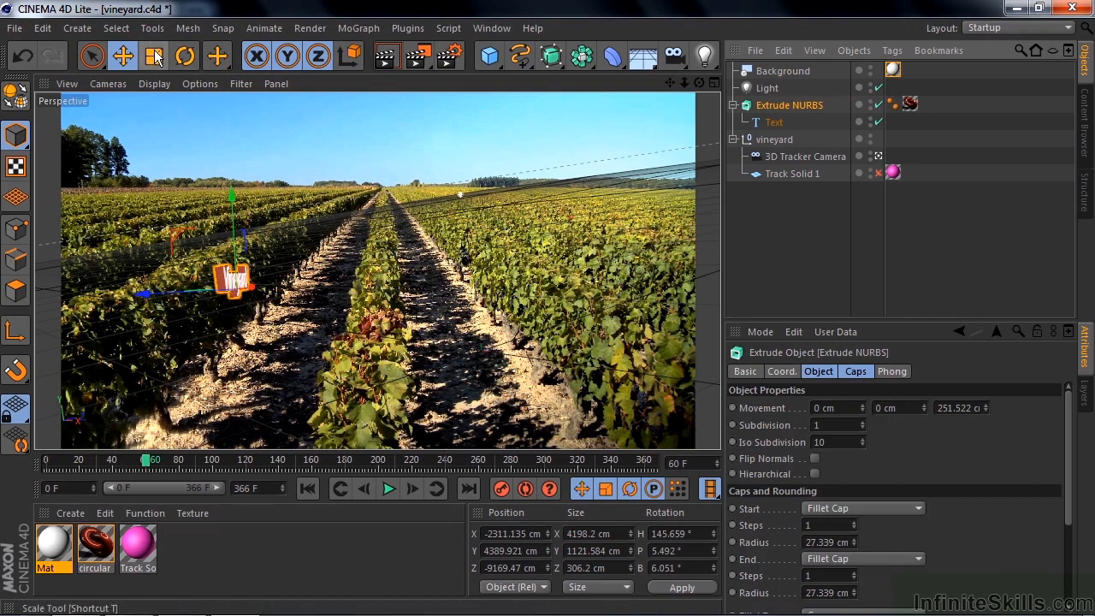
pyautogui.click(155, 56)
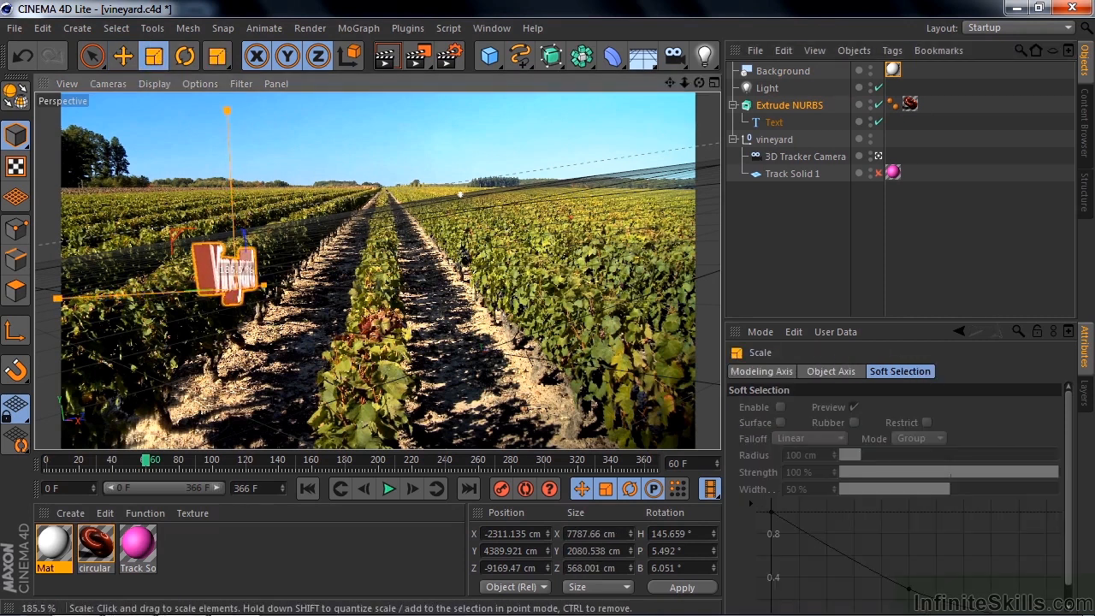
pyautogui.click(122, 56)
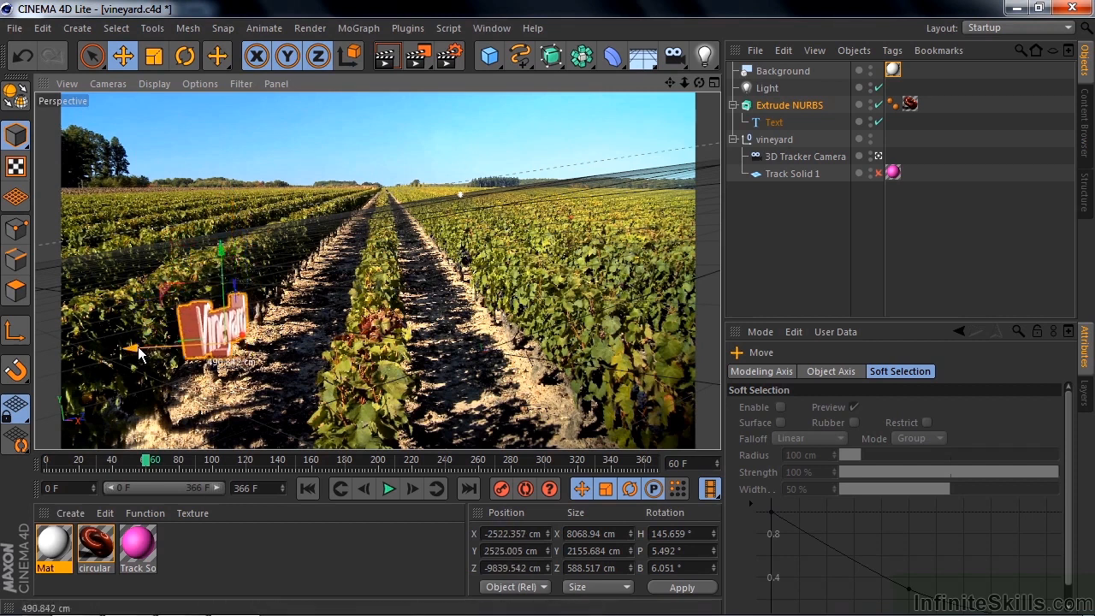
pyautogui.click(186, 57)
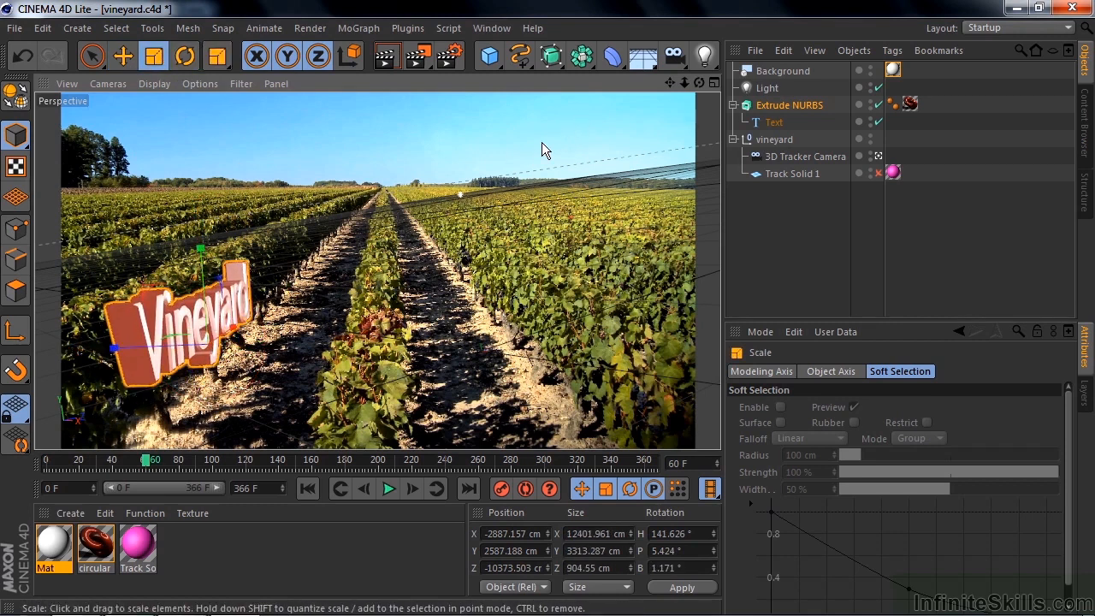
pyautogui.click(782, 71)
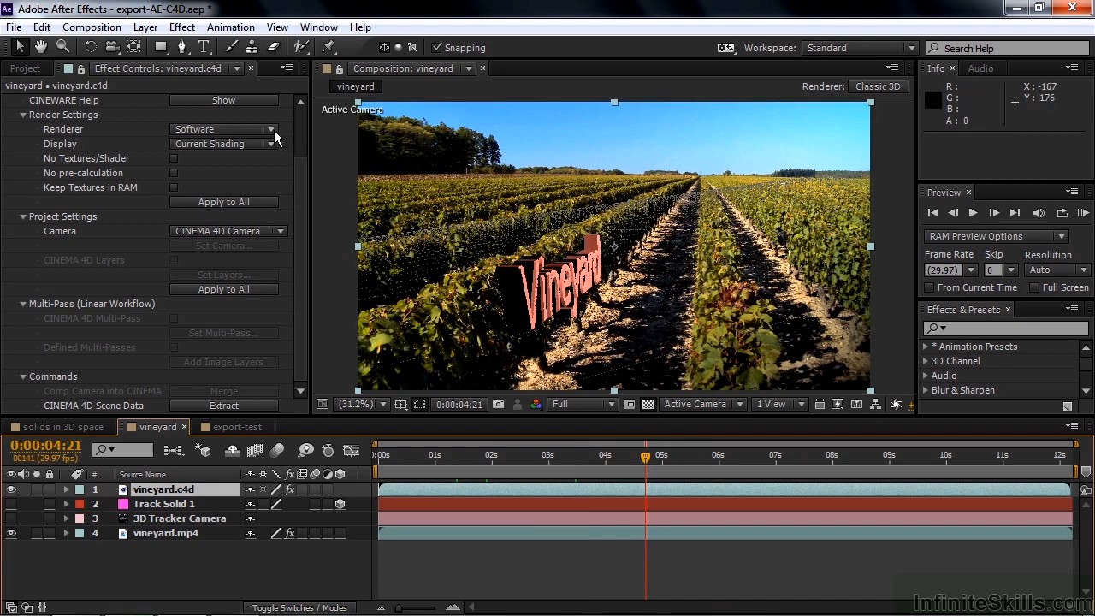
# Set the Cineware Renderer for vineyard.c4d to Standard (Final)
pyautogui.click(222, 129)
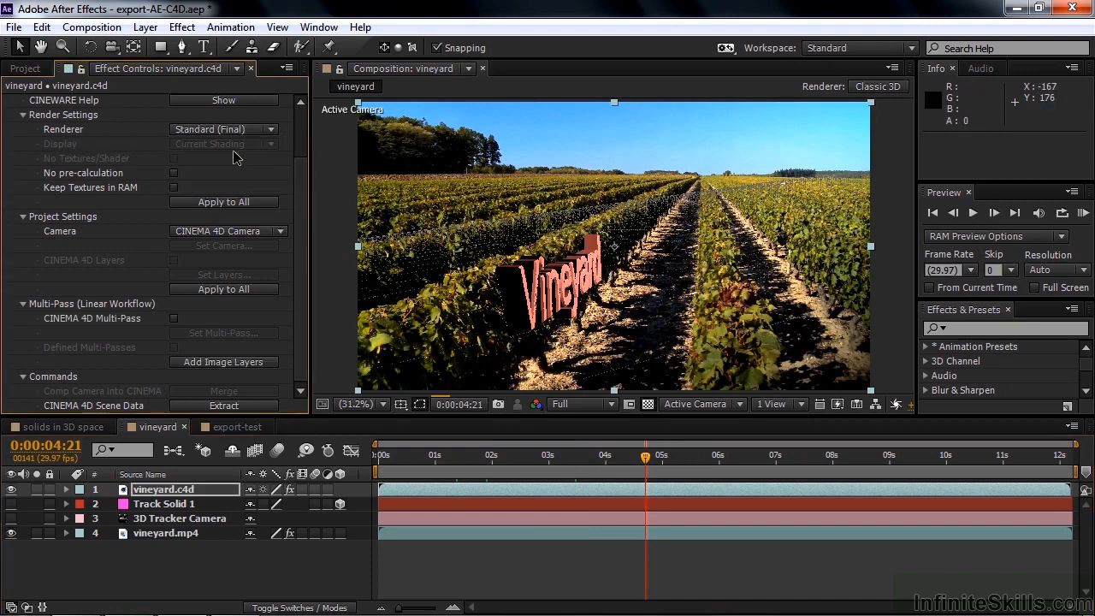